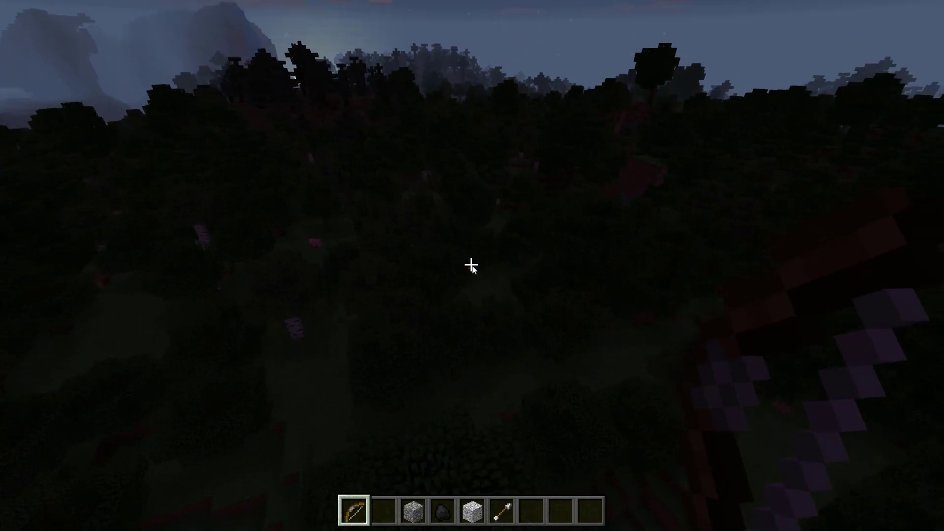
pyautogui.moveTo(472, 266)
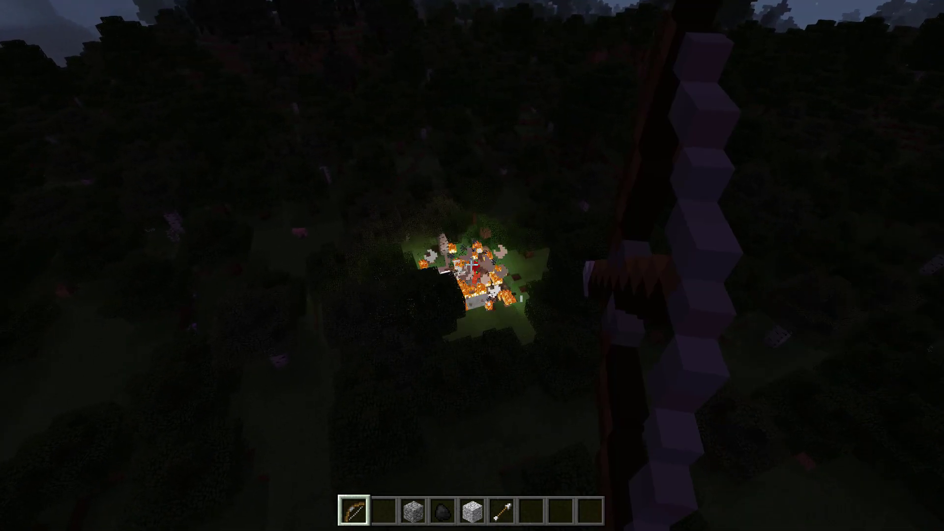
pyautogui.moveTo(472, 259)
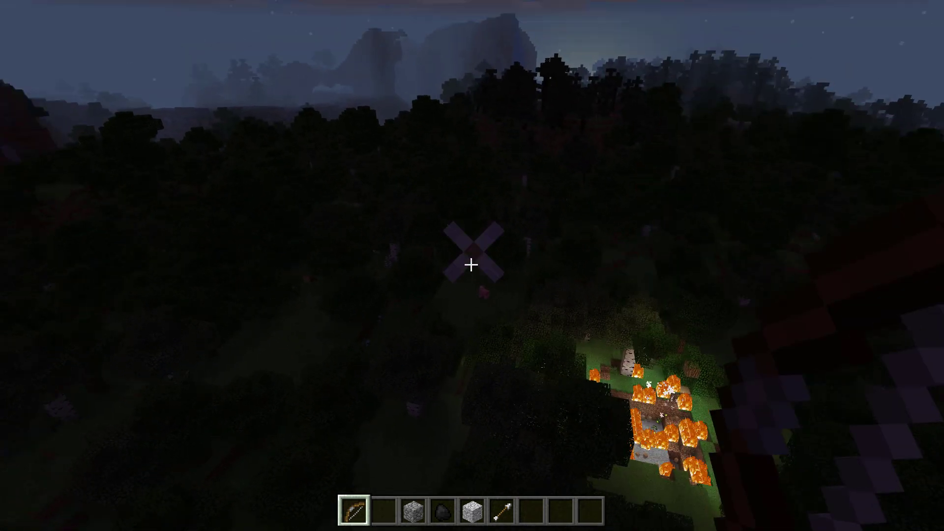
pyautogui.moveTo(472, 266)
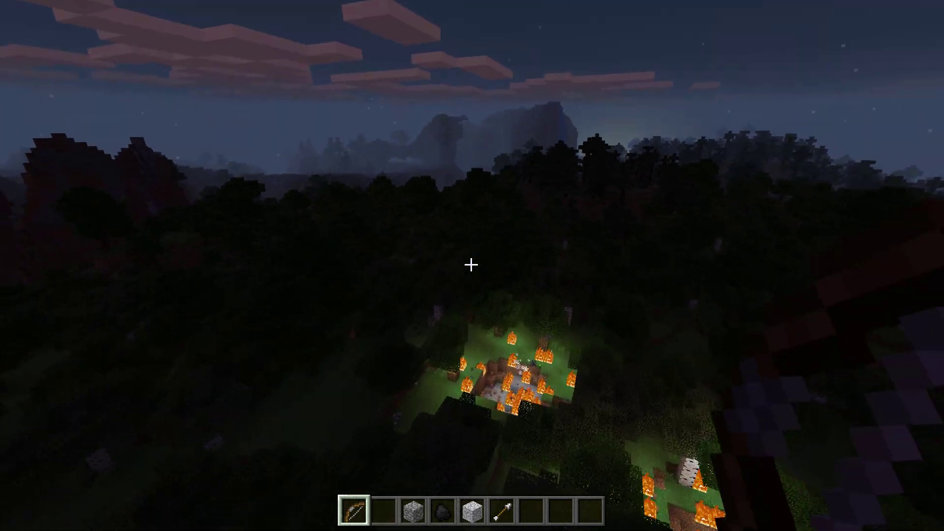
pyautogui.moveTo(473, 266)
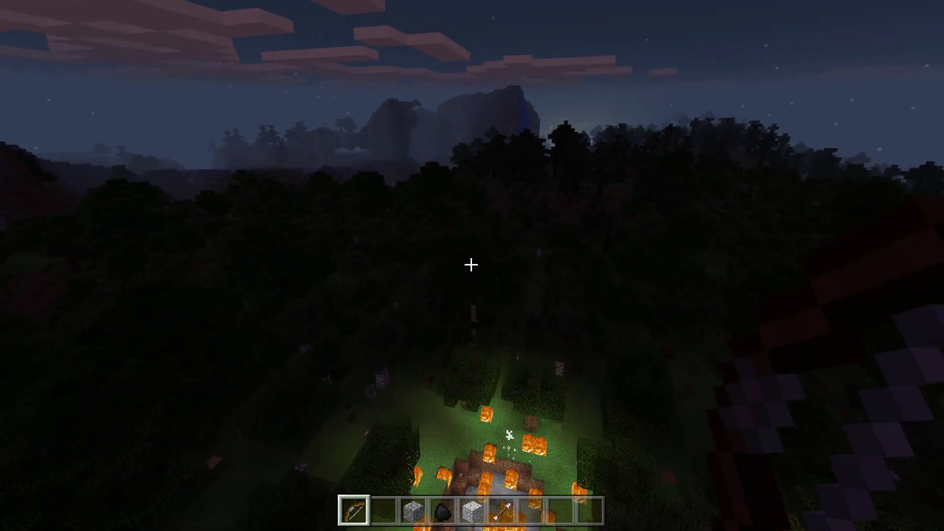
pyautogui.moveTo(472, 266)
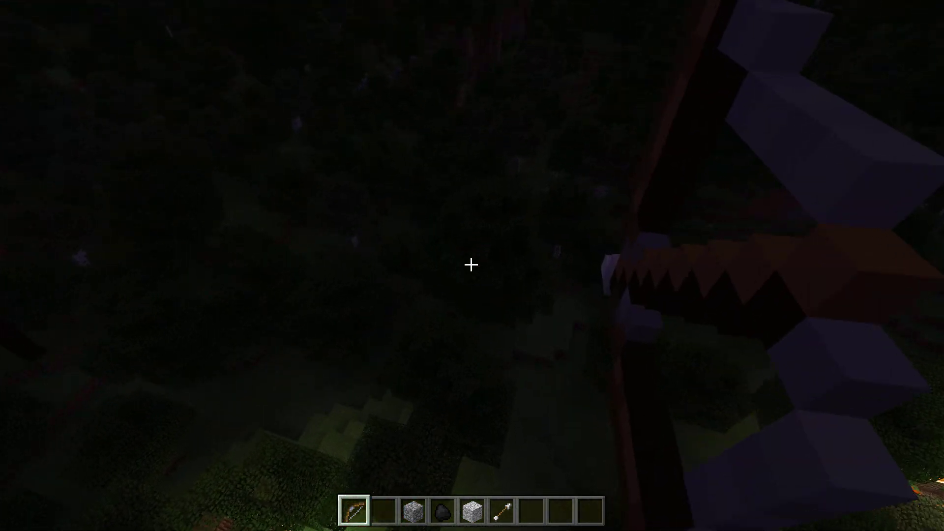
pyautogui.moveTo(472, 265)
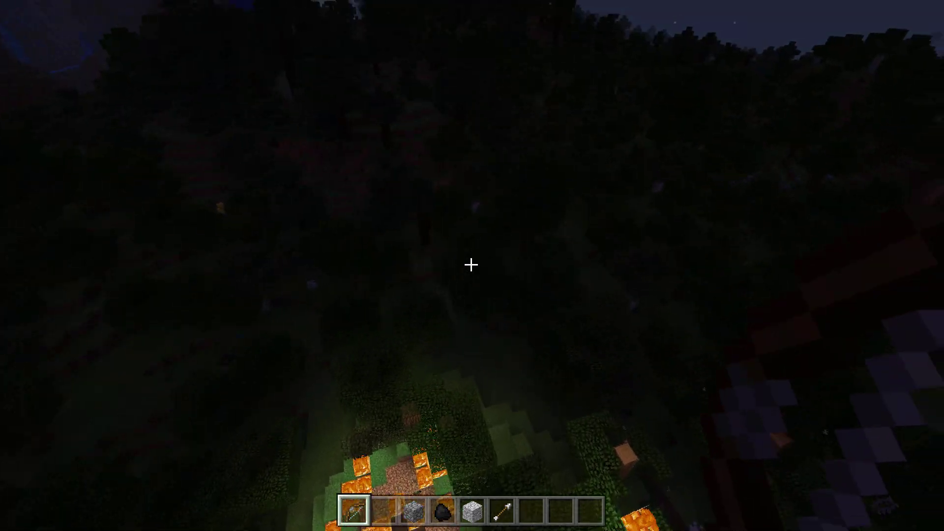
pyautogui.moveTo(469, 266)
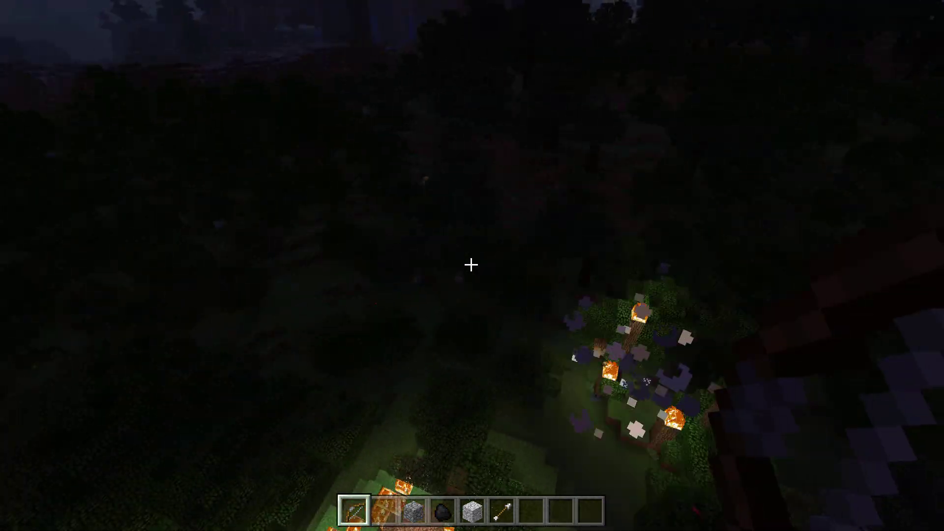
pyautogui.moveTo(473, 266)
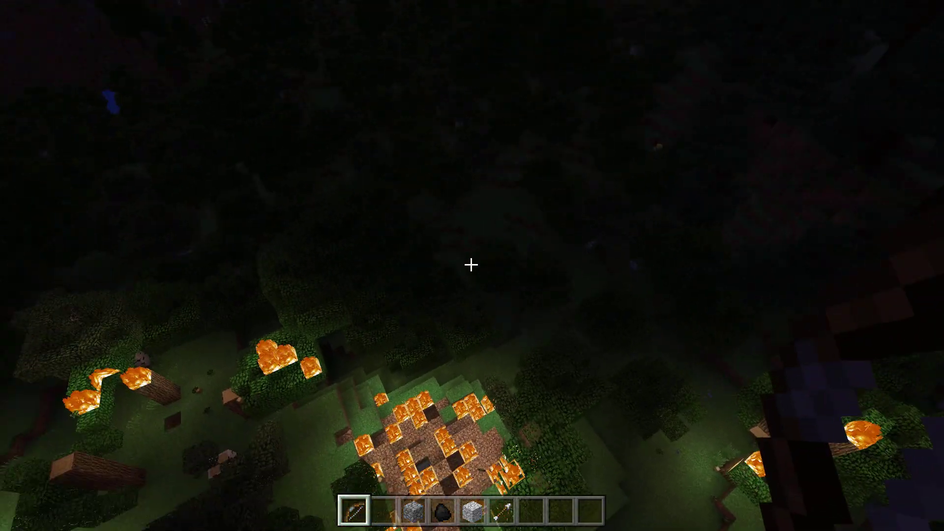
pyautogui.moveTo(472, 266)
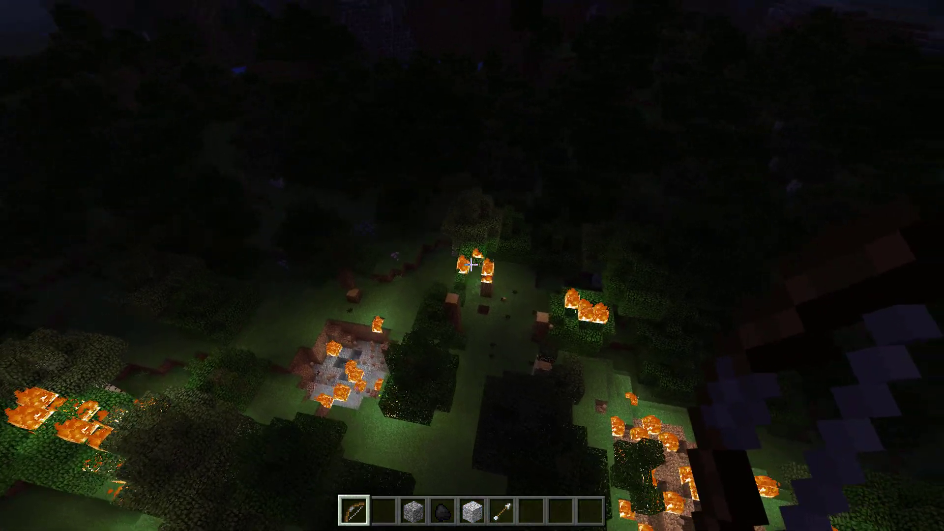
pyautogui.moveTo(472, 265)
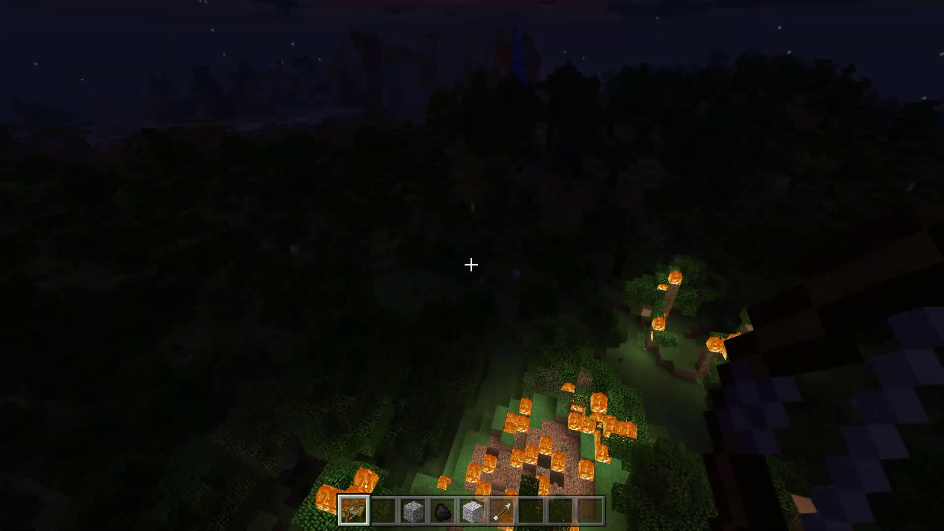
pyautogui.moveTo(470, 265)
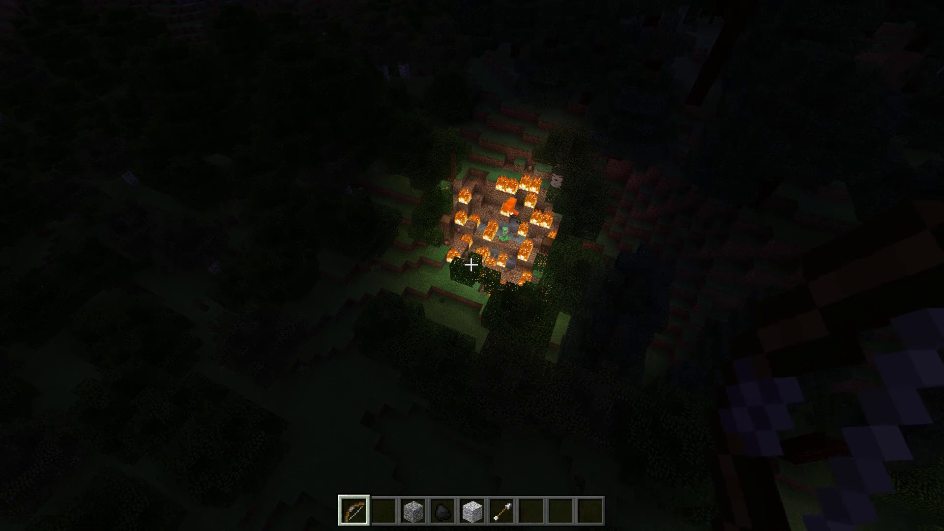
# - Pause Minecraft after the exploding arrows have set the forest on fire
pyautogui.press('Escape')
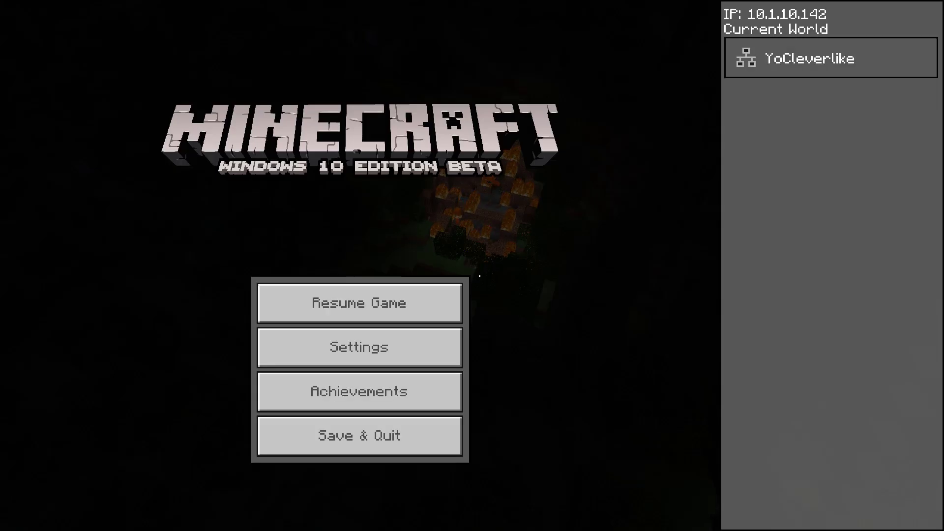
# - Open the Exploding Arrows entities folder to see arrow.json, then return to the pack folder
pyautogui.press('alt+tab')
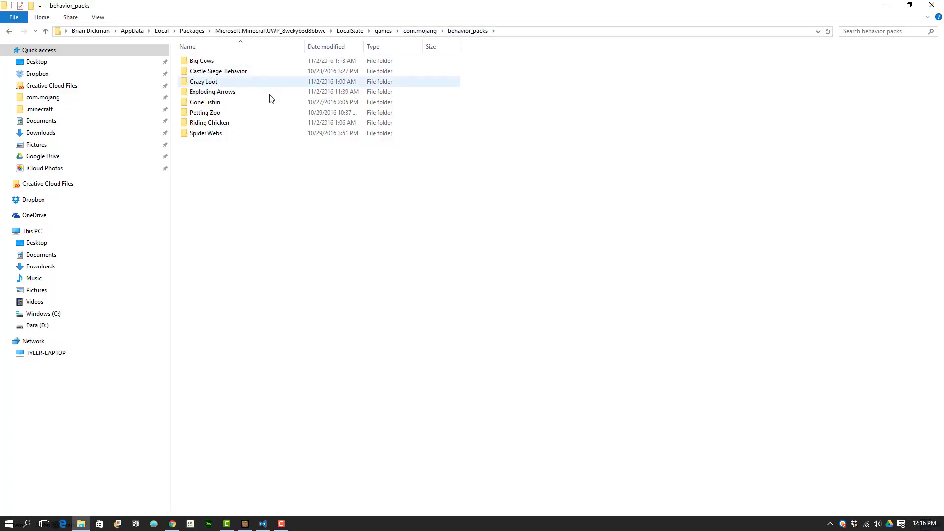
pyautogui.moveTo(212, 92)
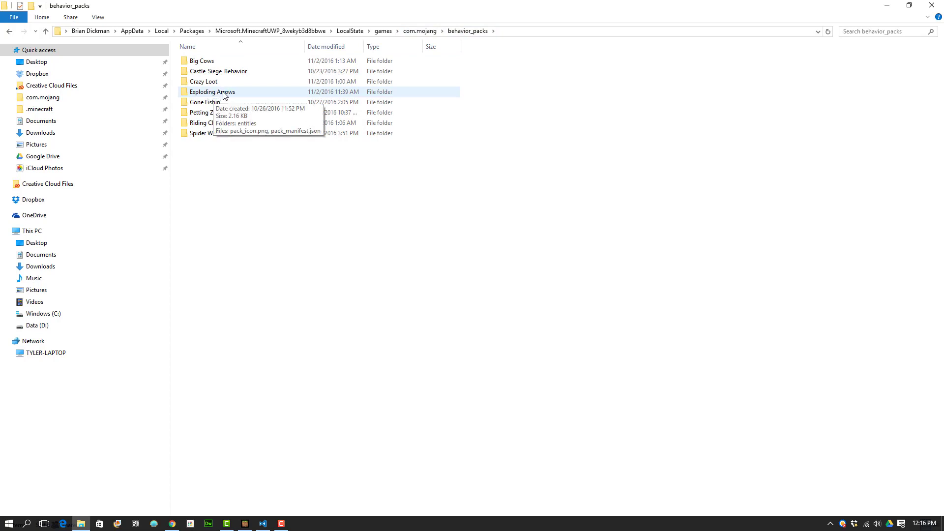
pyautogui.doubleClick(211, 91)
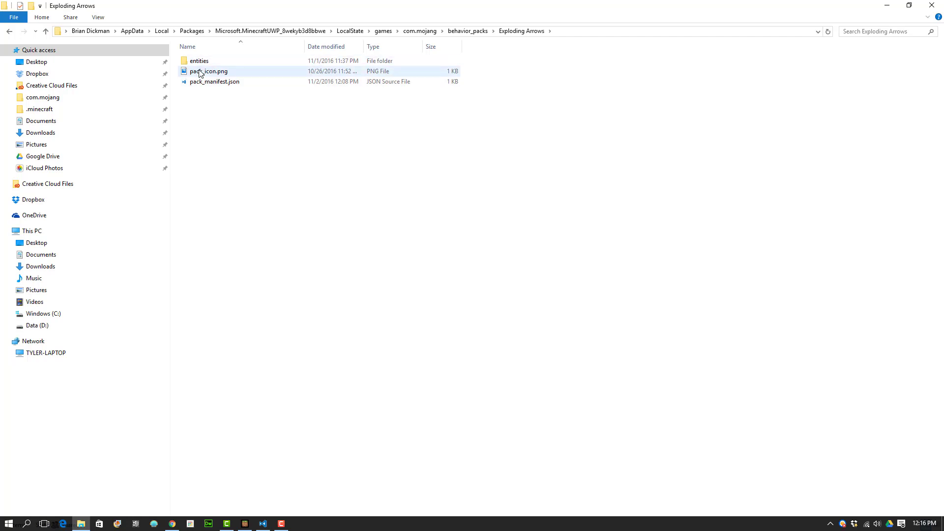
pyautogui.click(198, 60)
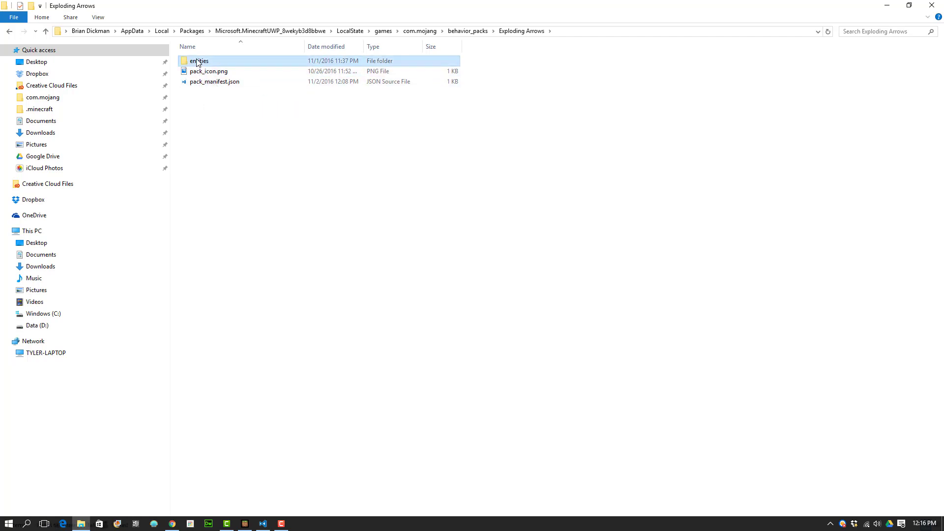
pyautogui.doubleClick(198, 60)
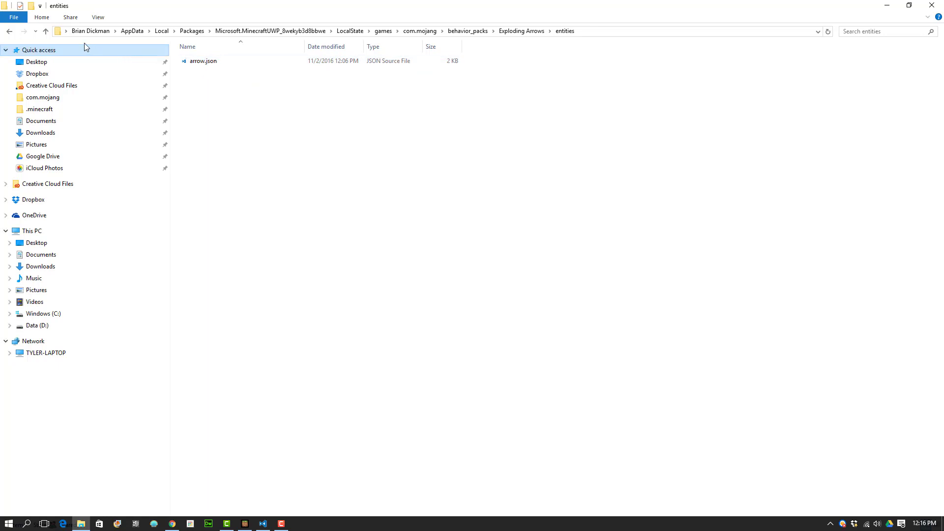
pyautogui.click(44, 30)
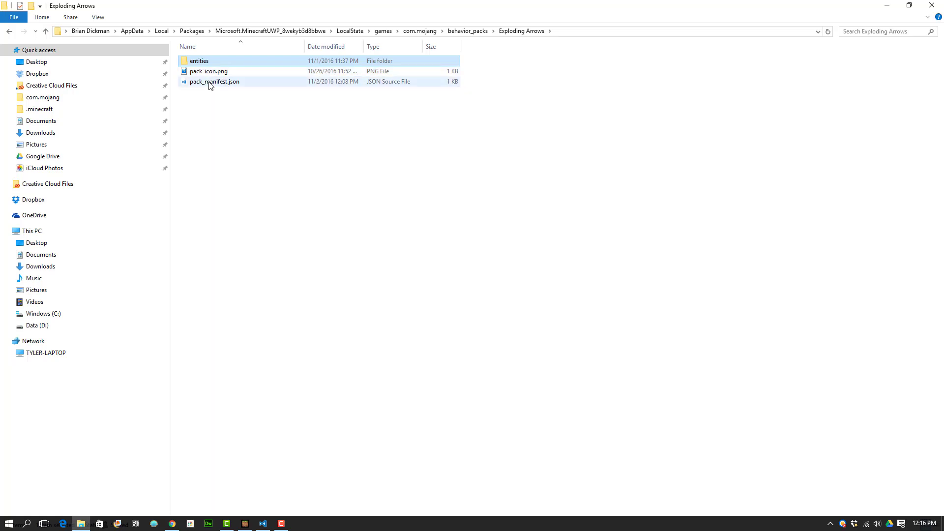
pyautogui.moveTo(214, 81)
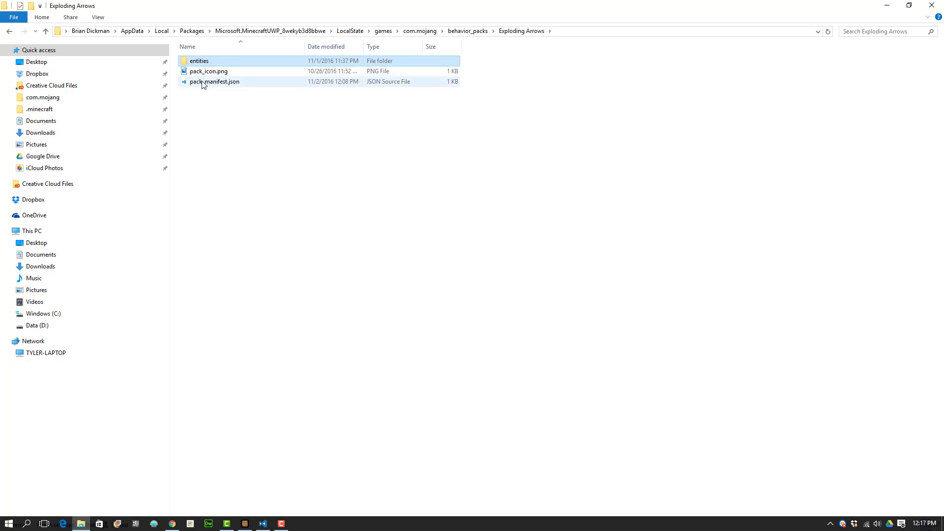
# - Review pack_manifest.json's header, description and module UUIDs, then return to File Explorer
pyautogui.click(215, 81)
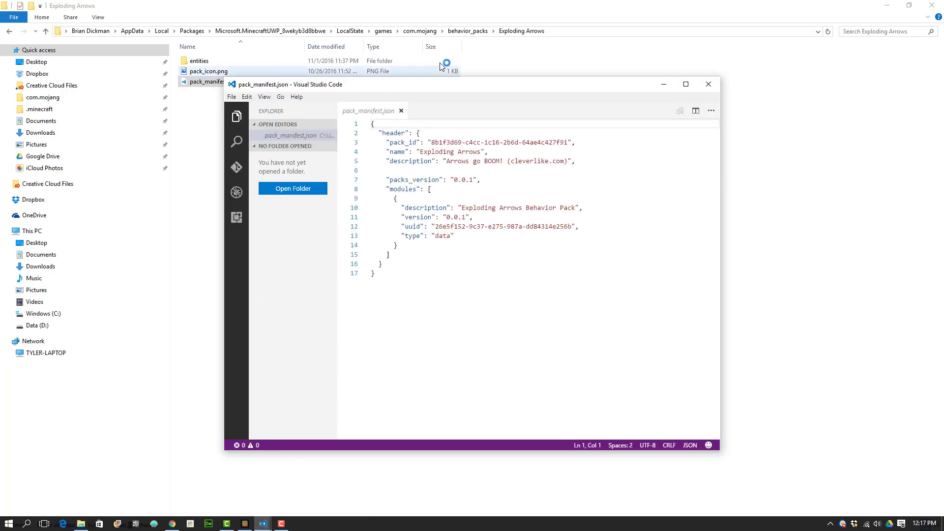
pyautogui.click(686, 84)
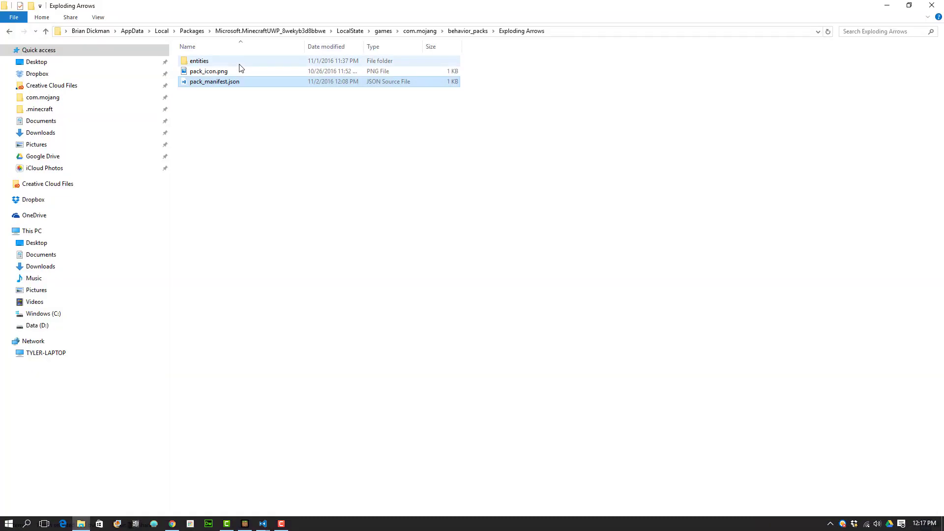
# - Refresh the Cleverlike UUID generator page three times to obtain a new UUID
pyautogui.press('alt+tab')
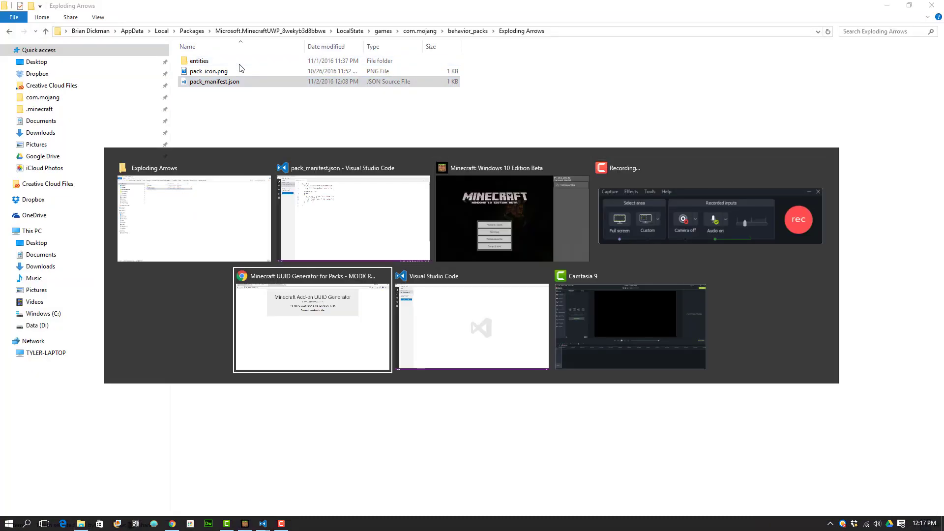
pyautogui.click(312, 320)
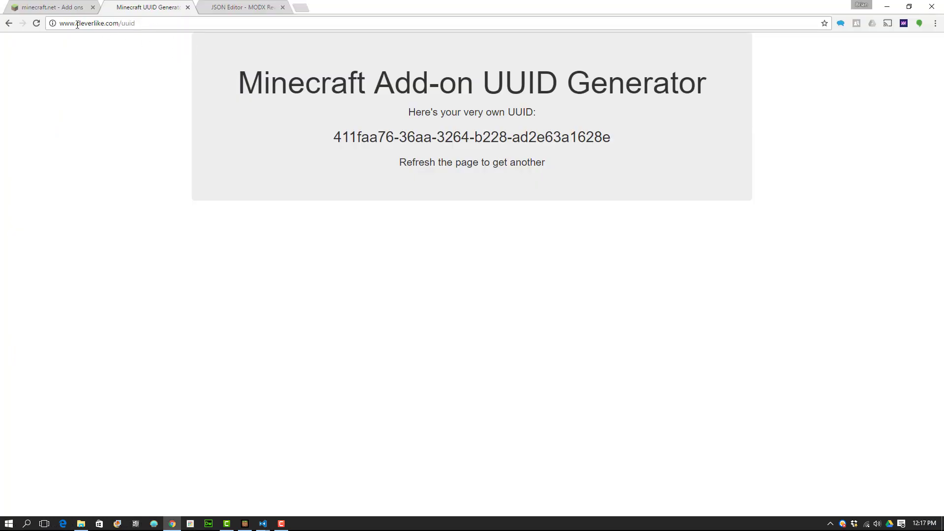
pyautogui.click(37, 23)
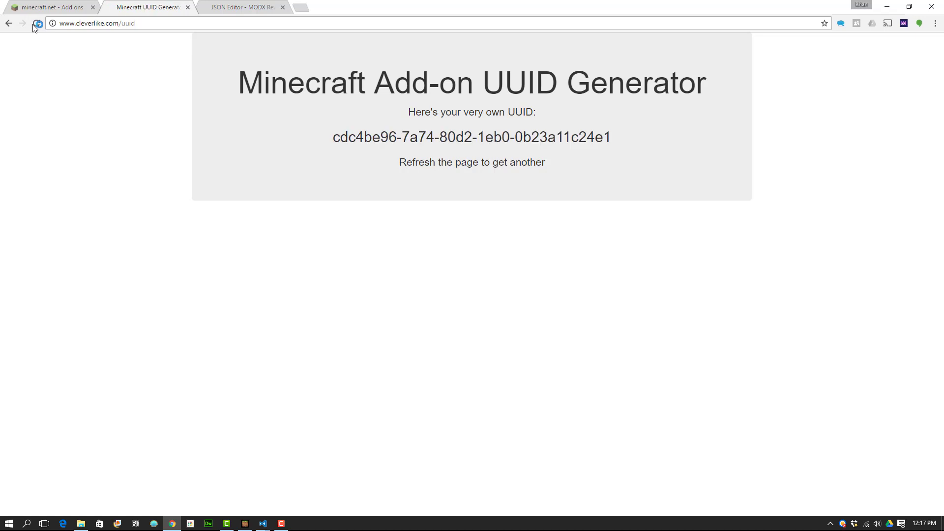
pyautogui.click(38, 23)
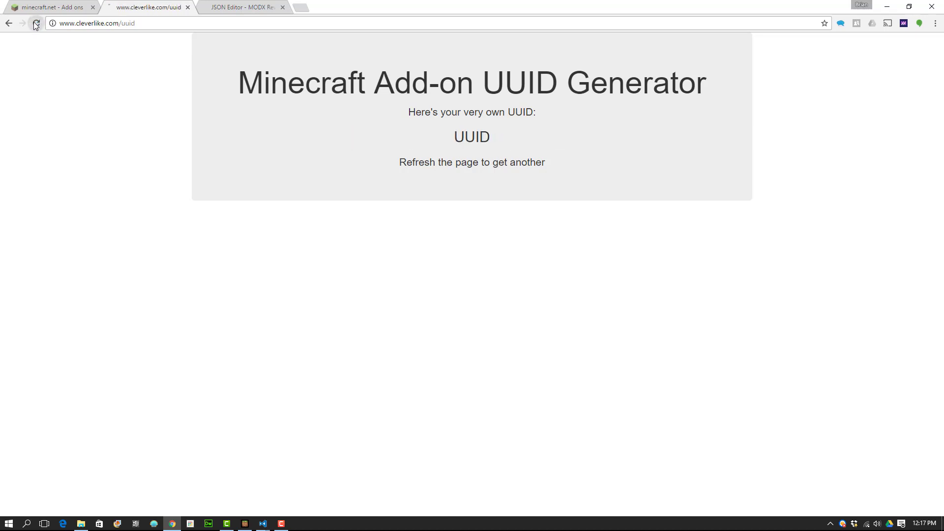
pyautogui.click(36, 23)
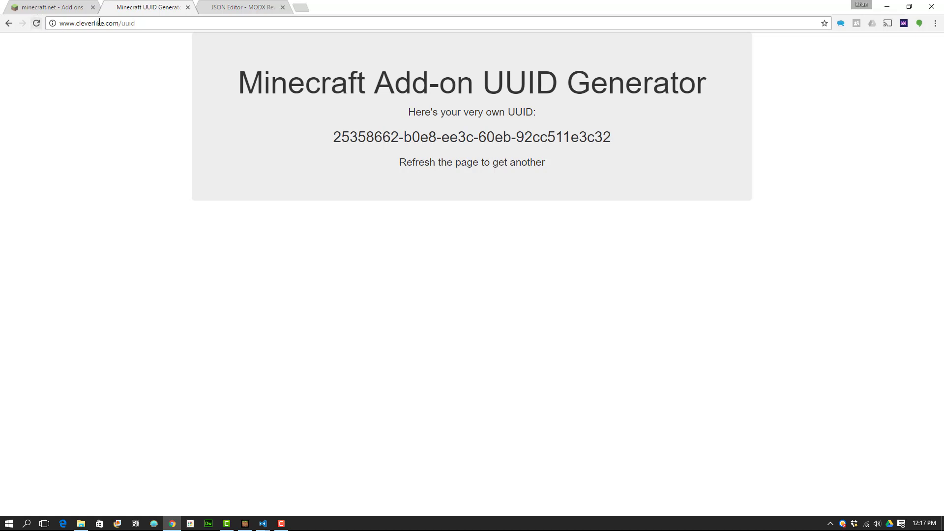
pyautogui.press('alt+tab')
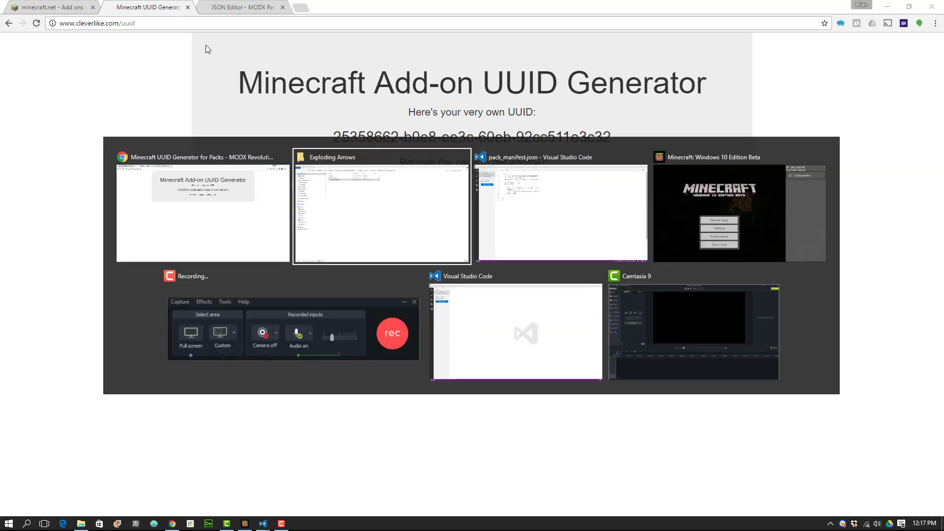
# - Close pack_manifest.json, leaving an empty Visual Studio Code editor
pyautogui.click(563, 211)
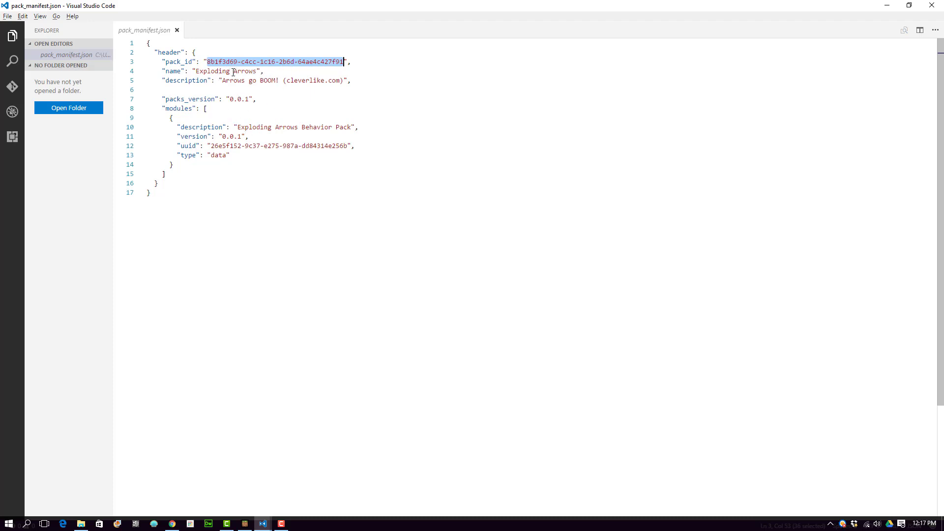
pyautogui.moveTo(234, 91)
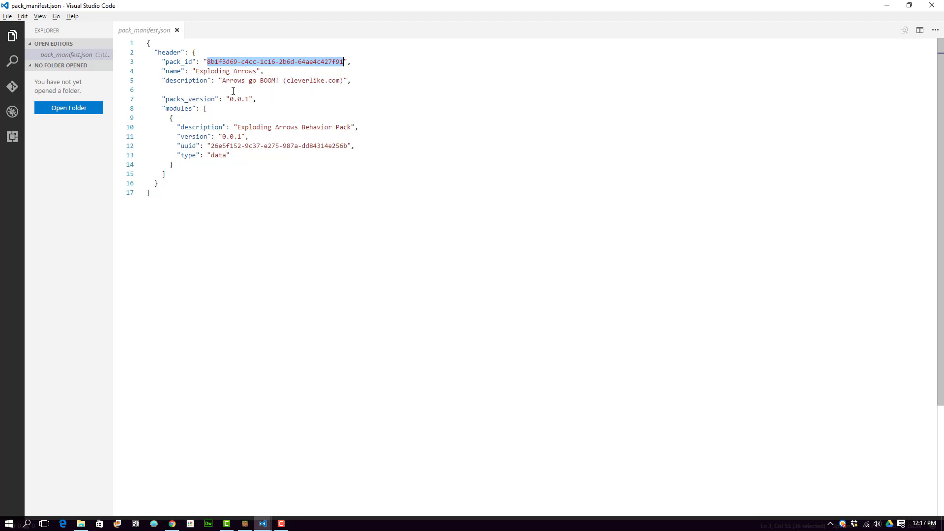
pyautogui.moveTo(250, 143)
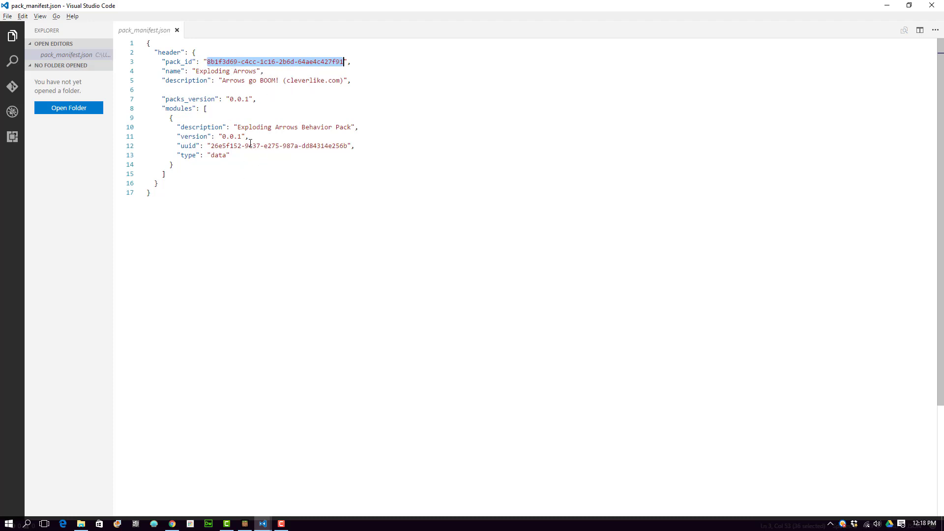
pyautogui.press('alt+tab')
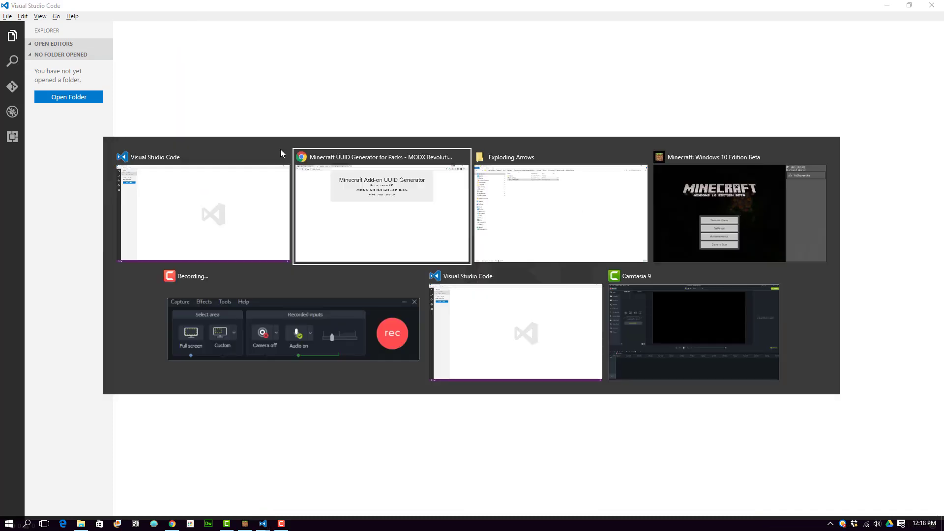
# - Zip entities, pack_icon.png and pack_manifest.json using Send to > Compressed (zipped) folder
pyautogui.click(560, 207)
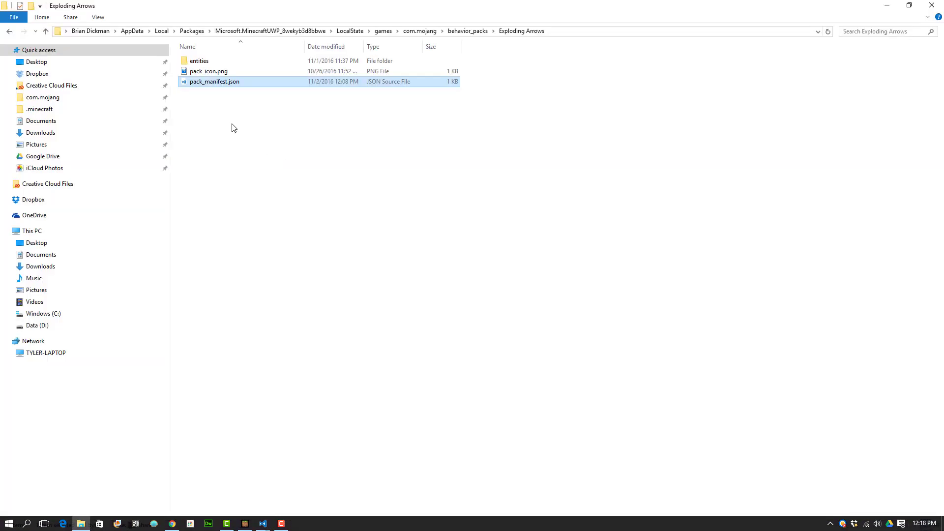
pyautogui.click(217, 103)
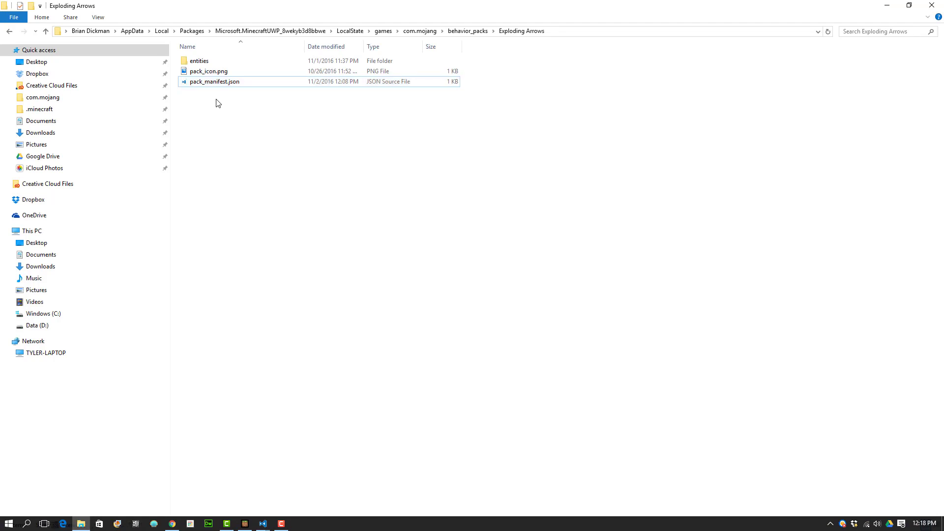
pyautogui.moveTo(234, 108)
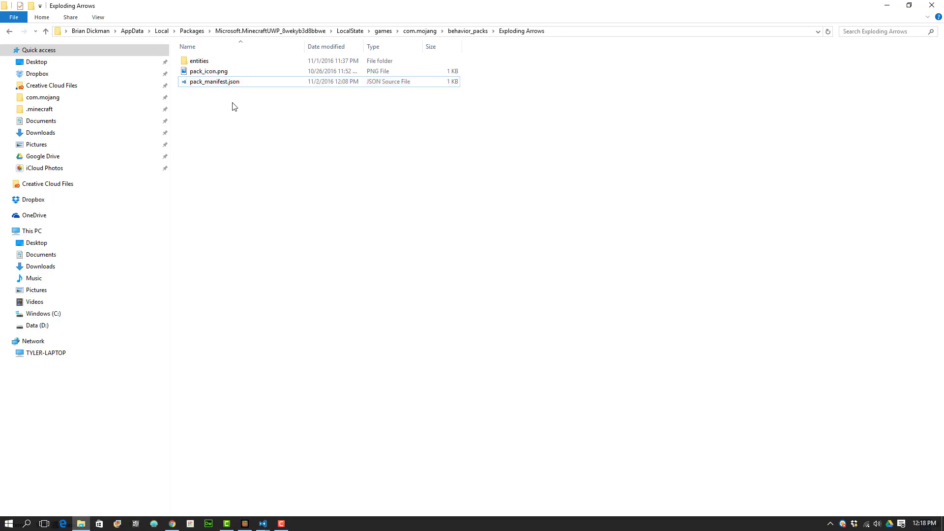
pyautogui.moveTo(234, 107); pyautogui.dragTo(193, 63)
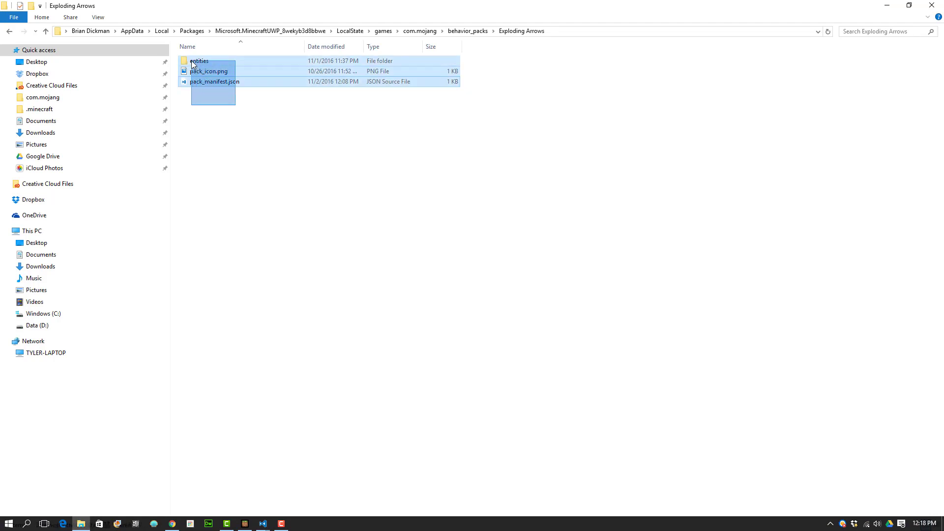
pyautogui.click(512, 30)
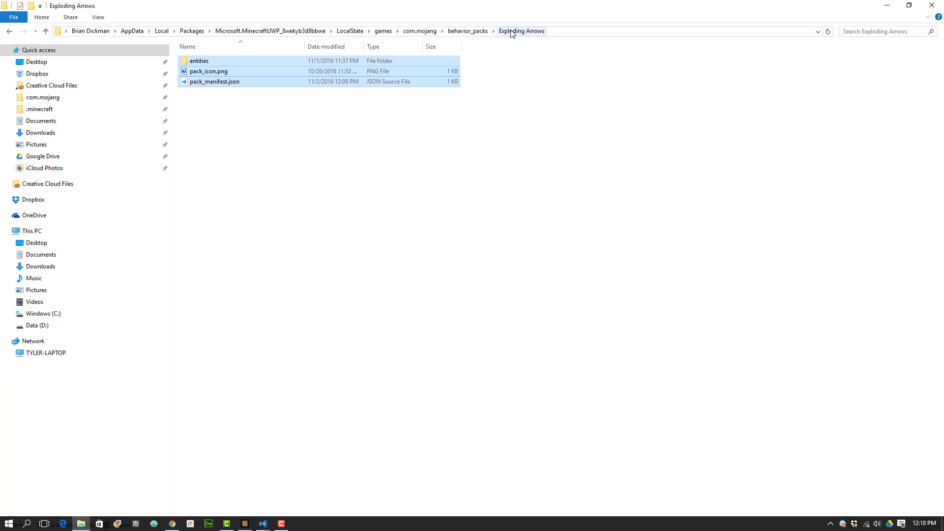
pyautogui.moveTo(210, 91)
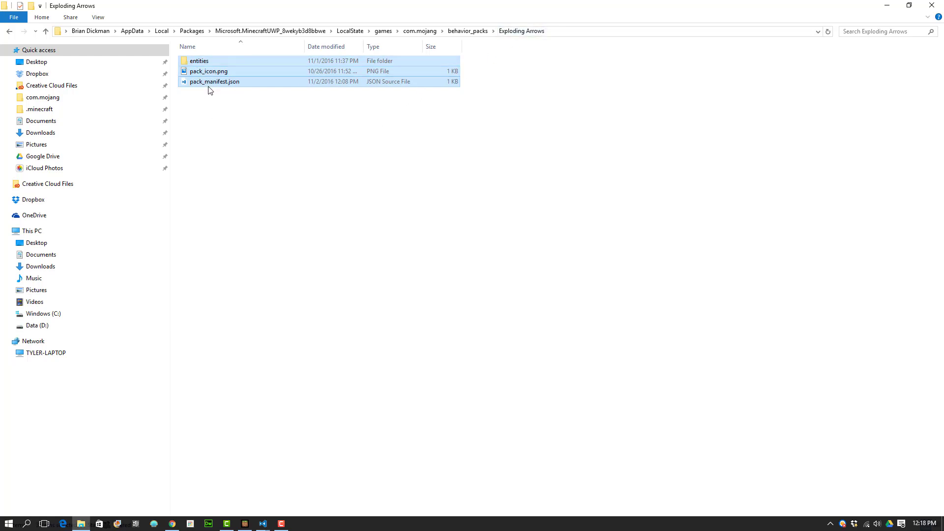
pyautogui.rightClick(214, 81)
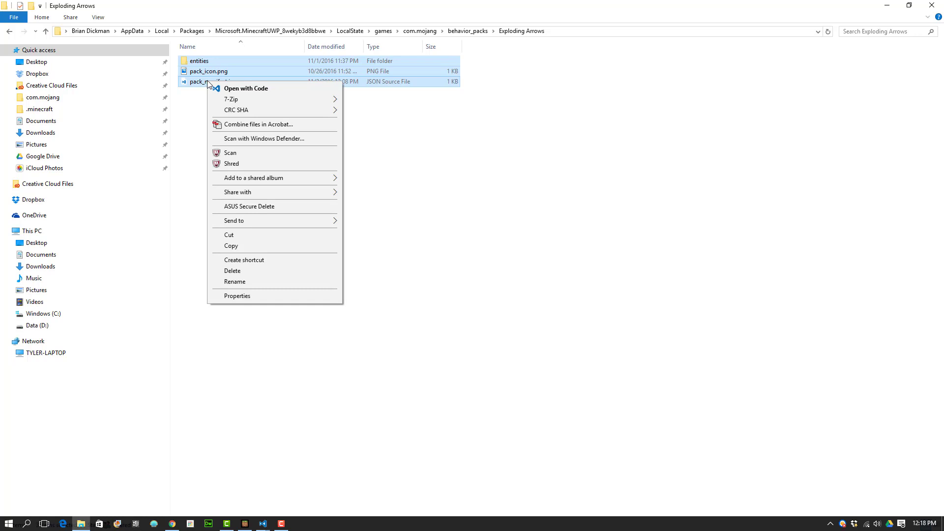
pyautogui.moveTo(234, 282)
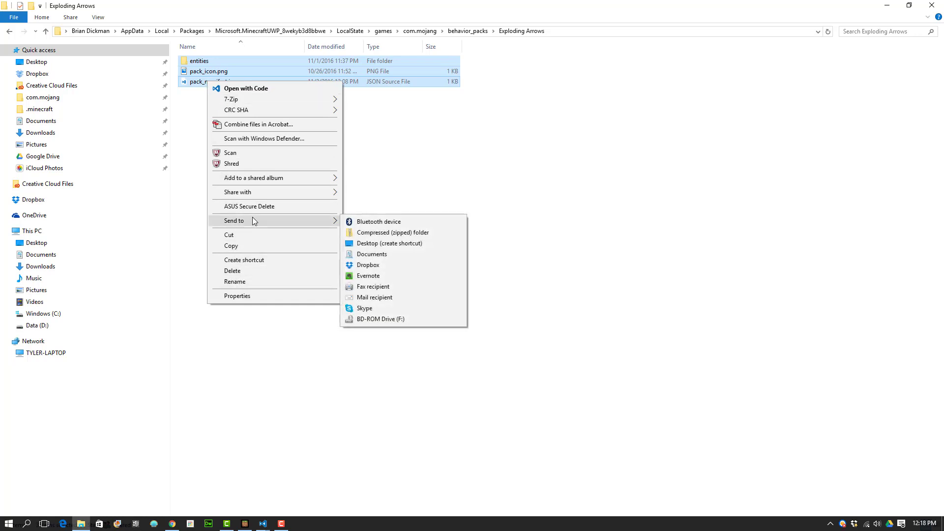
pyautogui.click(392, 232)
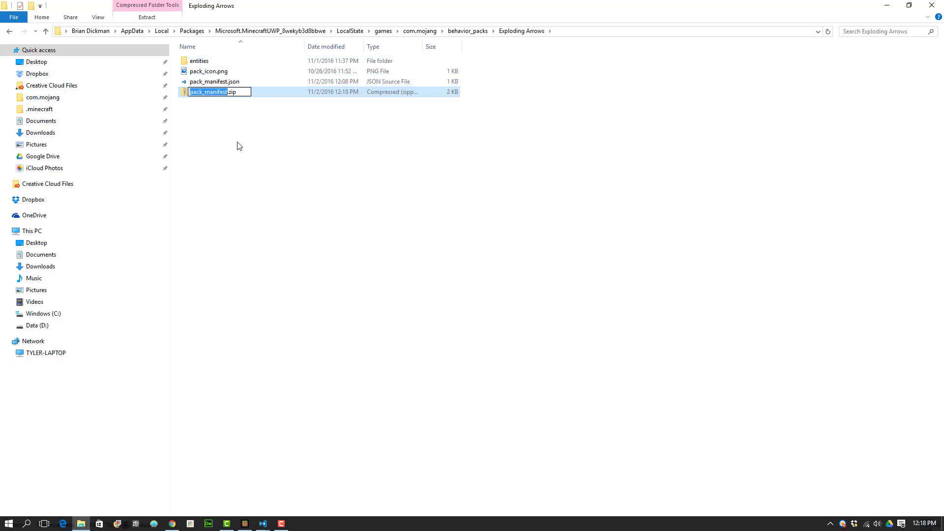
pyautogui.moveTo(231, 133)
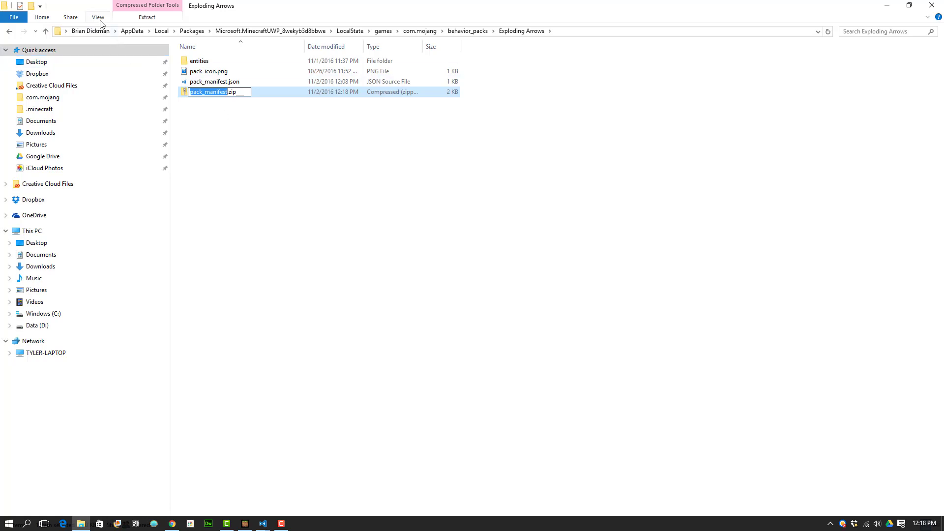
# - Show the View ribbon options to confirm File name extensions is ticked
pyautogui.click(97, 16)
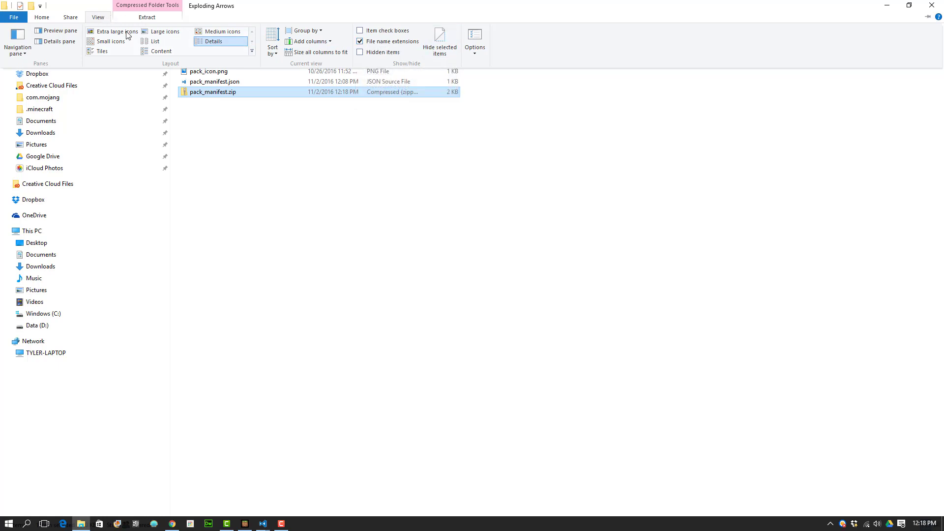
pyautogui.moveTo(389, 41)
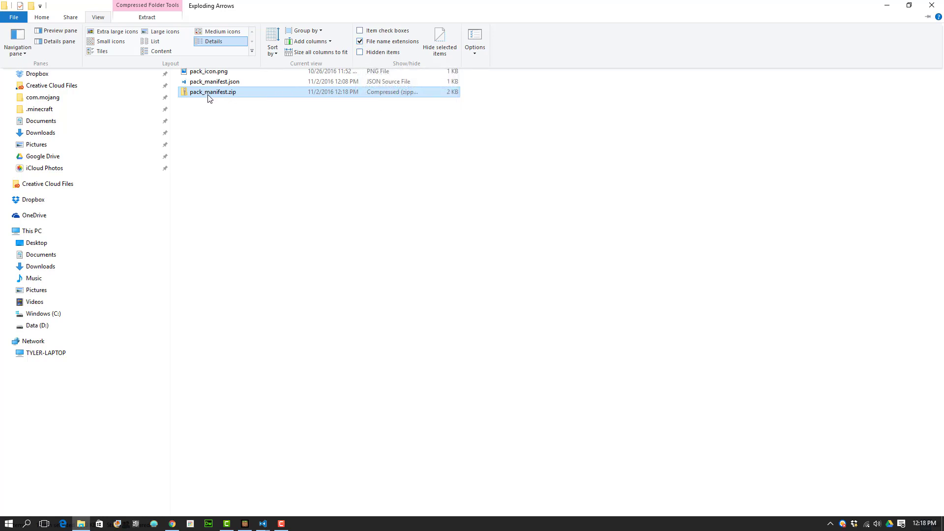
pyautogui.moveTo(215, 97)
pyautogui.write('ExplodingArrows')
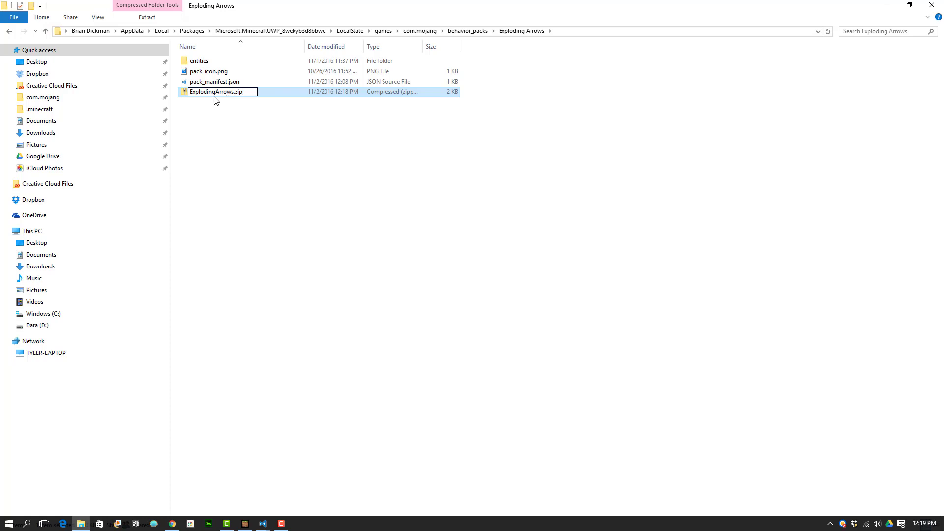
# - Rename the zip archive to ExplodingArrows.mcpack, accepting the extension change
pyautogui.write('mc')
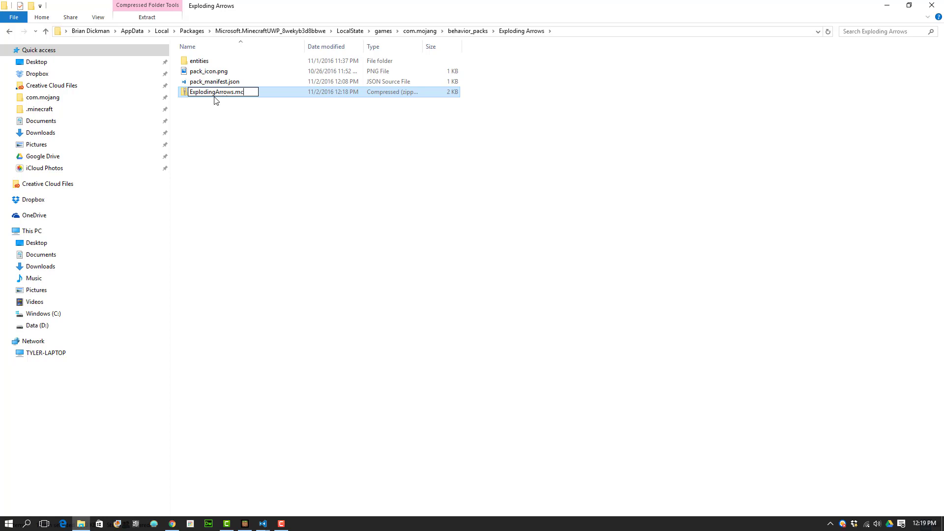
pyautogui.write('pack')
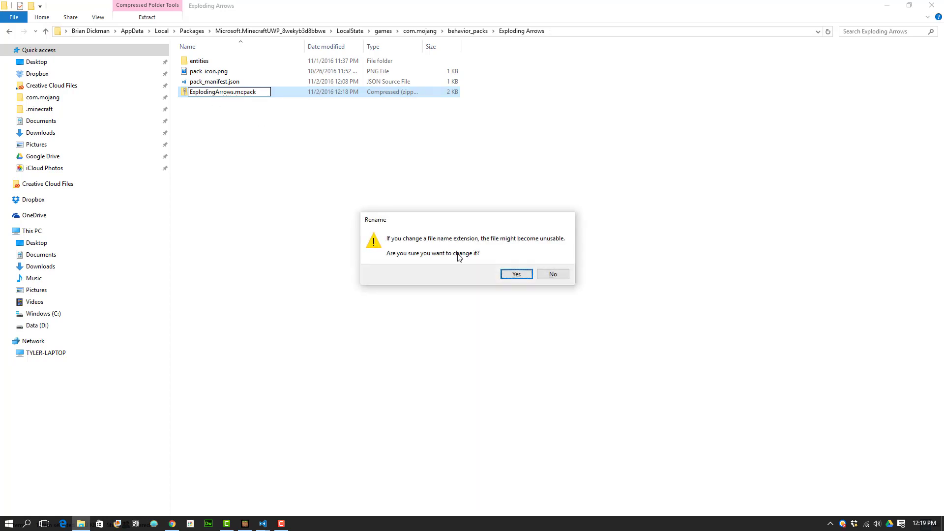
pyautogui.click(515, 274)
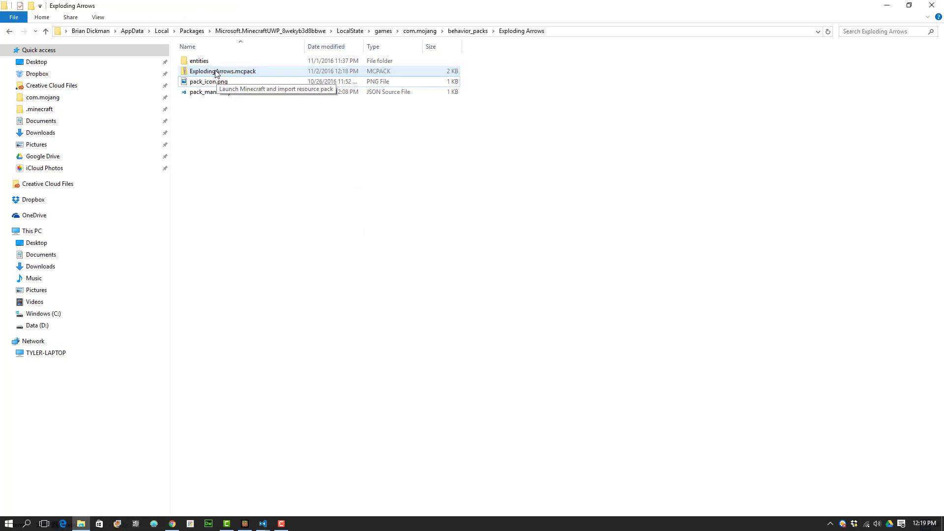
pyautogui.moveTo(235, 74)
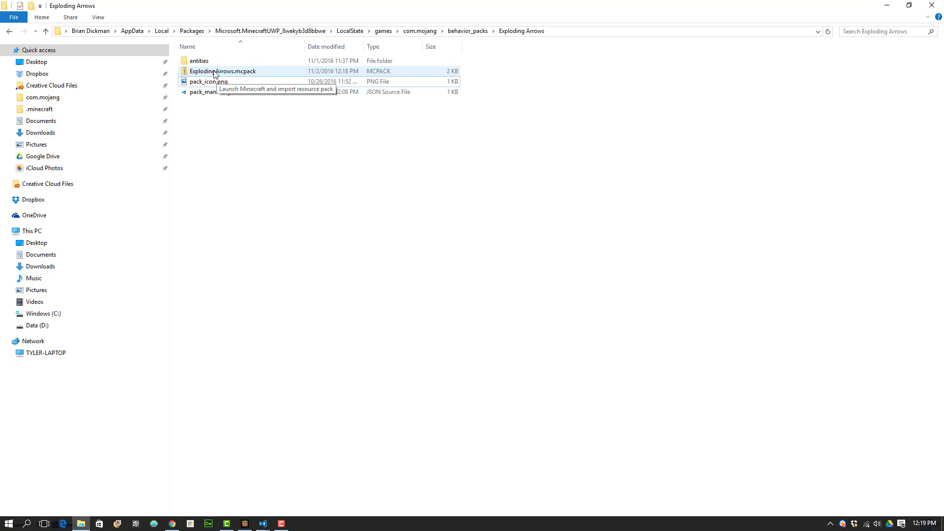
pyautogui.rightClick(223, 71)
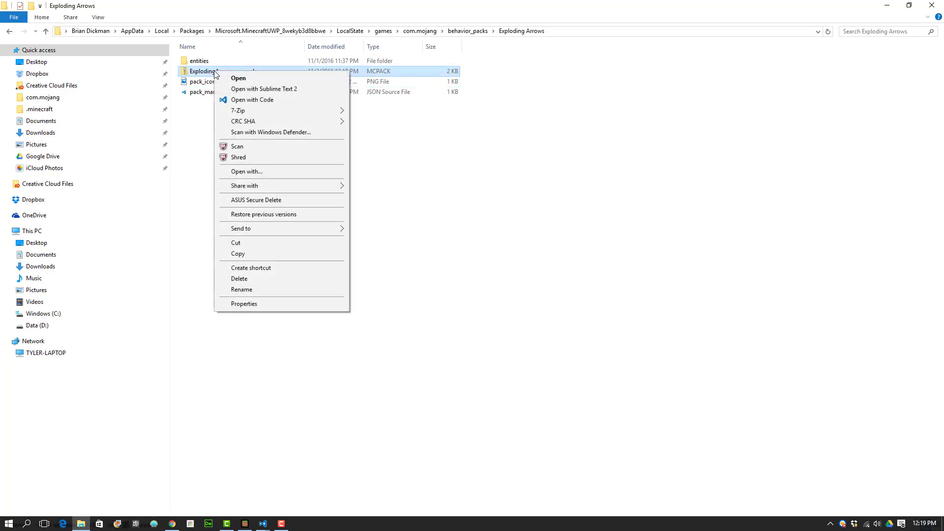
pyautogui.moveTo(236, 242)
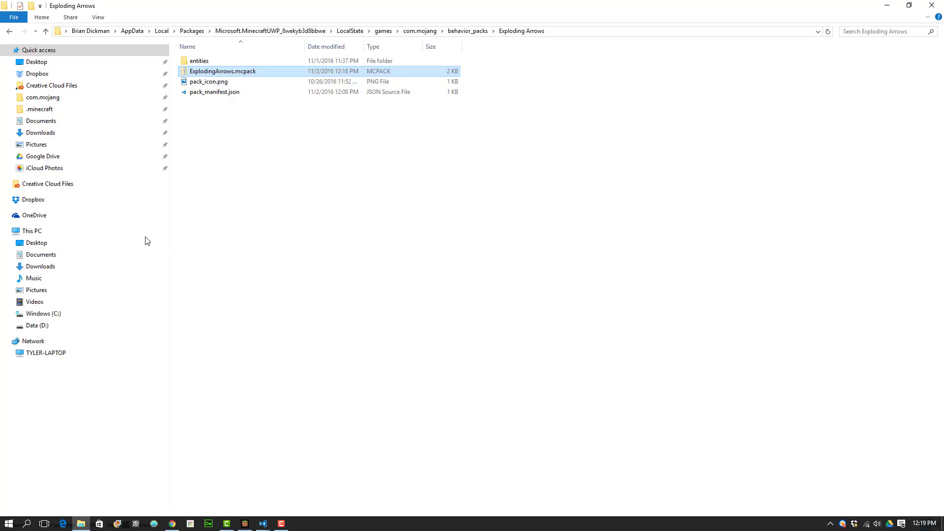
# - Paste the copied ExplodingArrows.mcpack onto the Desktop
pyautogui.click(37, 242)
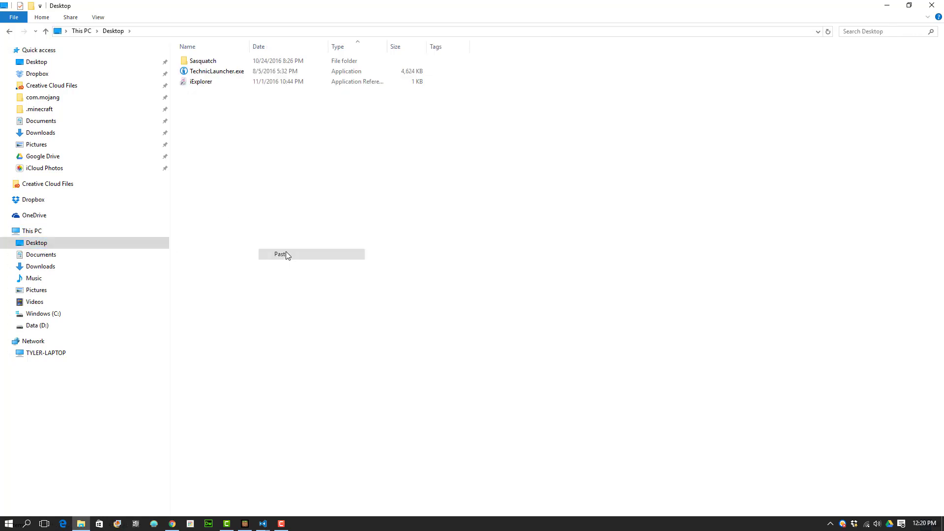
pyautogui.click(280, 255)
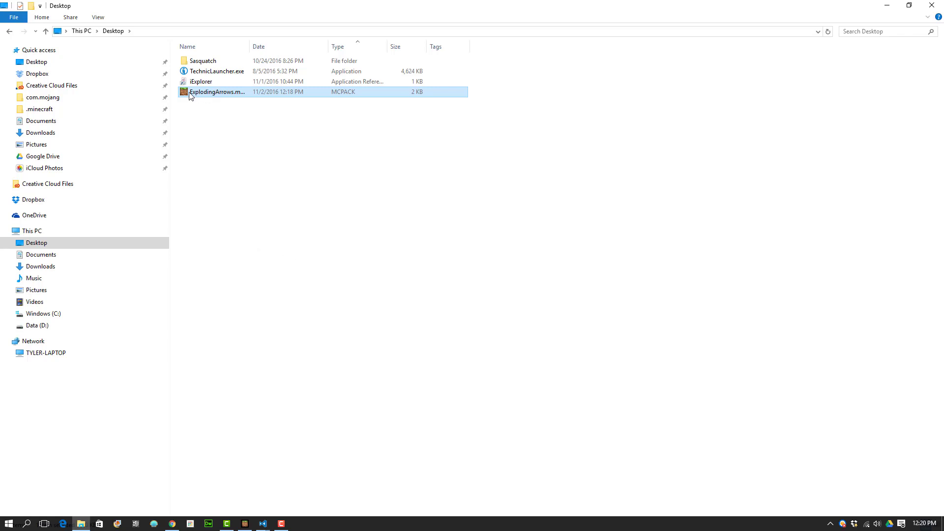
pyautogui.moveTo(216, 91)
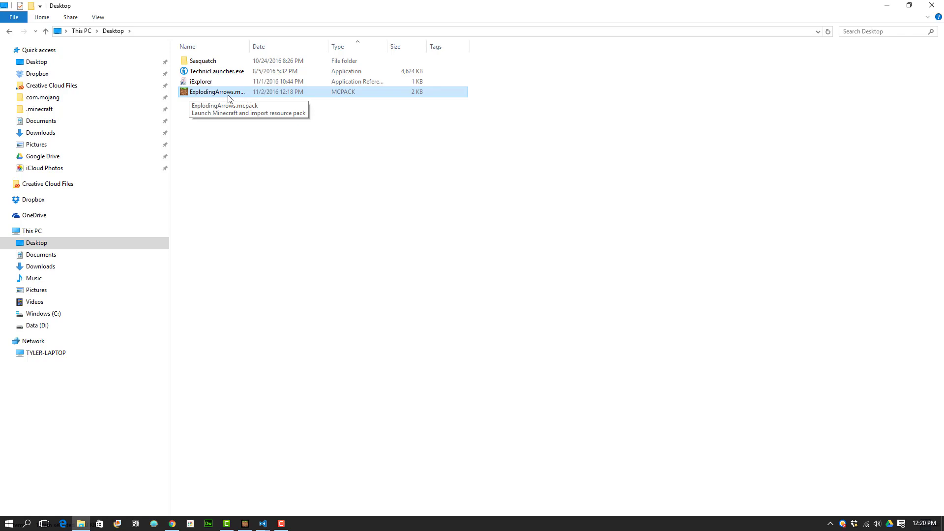
pyautogui.moveTo(215, 96)
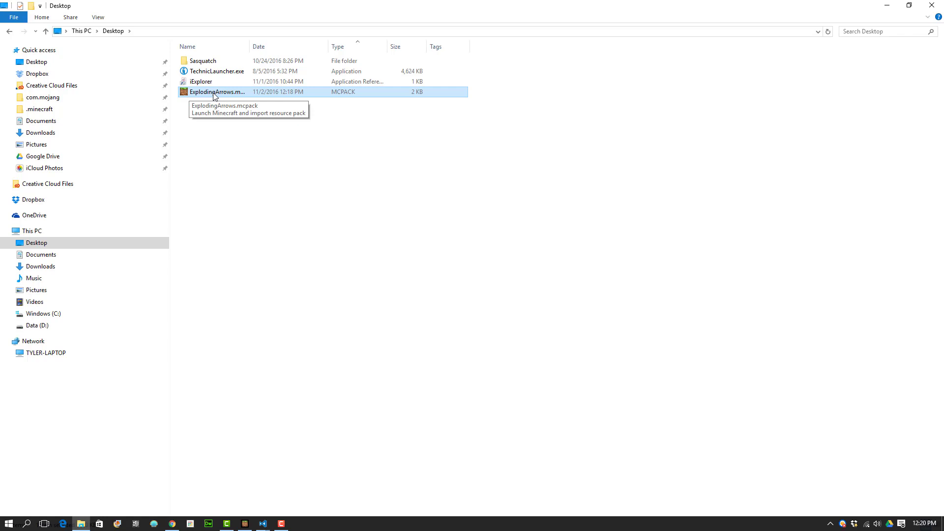
pyautogui.moveTo(220, 94)
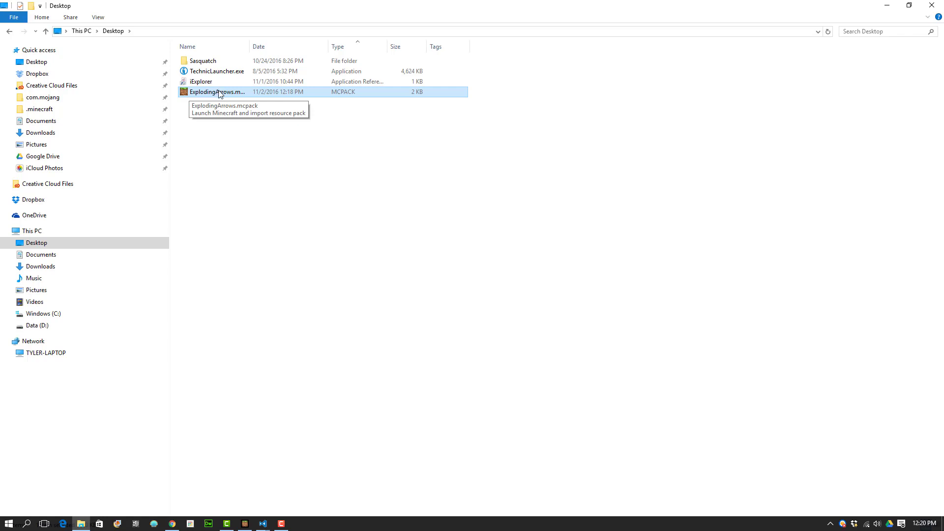
pyautogui.moveTo(235, 148)
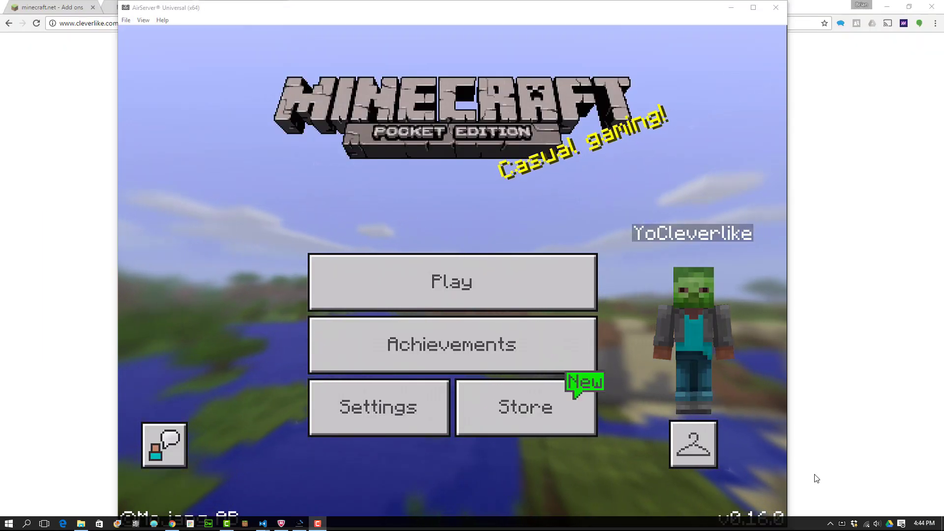
pyautogui.moveTo(452, 281)
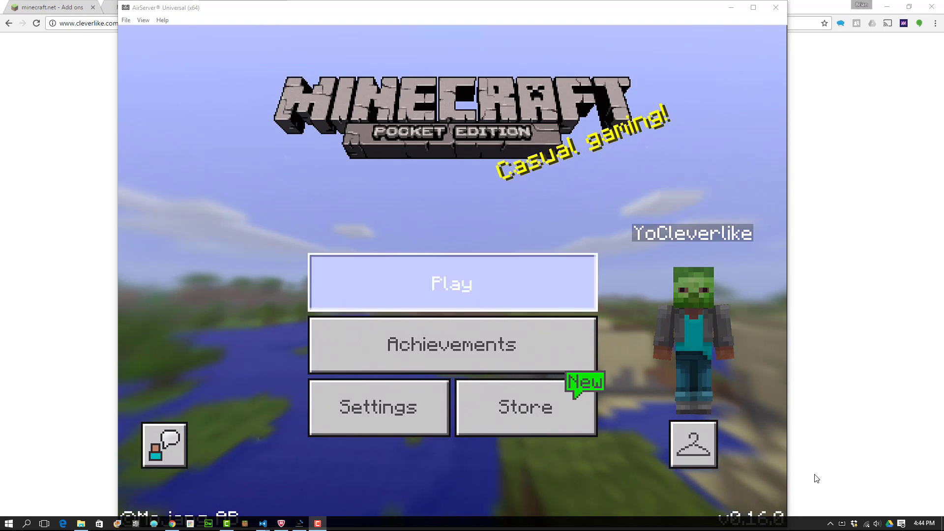
# - Check a new world's Behavior Packs, finding only Default, then back out to Worlds
pyautogui.click(452, 283)
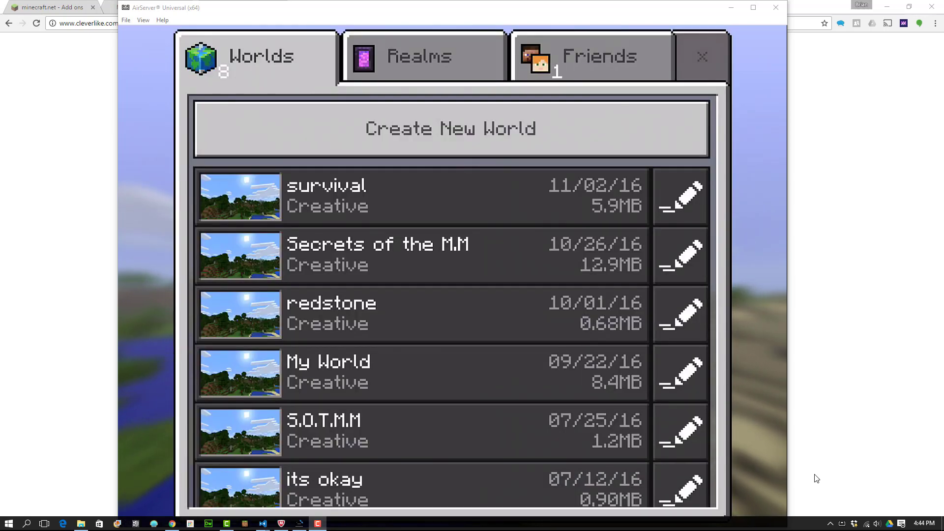
pyautogui.click(450, 129)
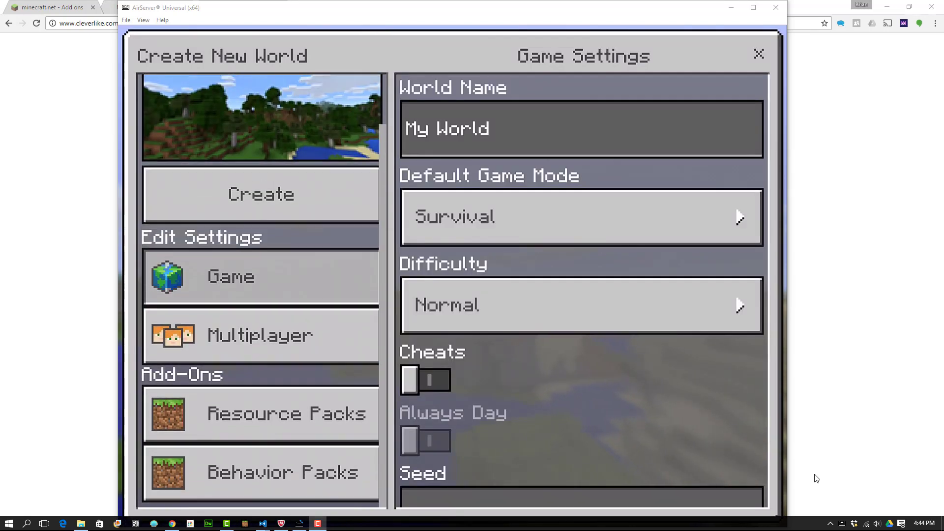
pyautogui.click(261, 473)
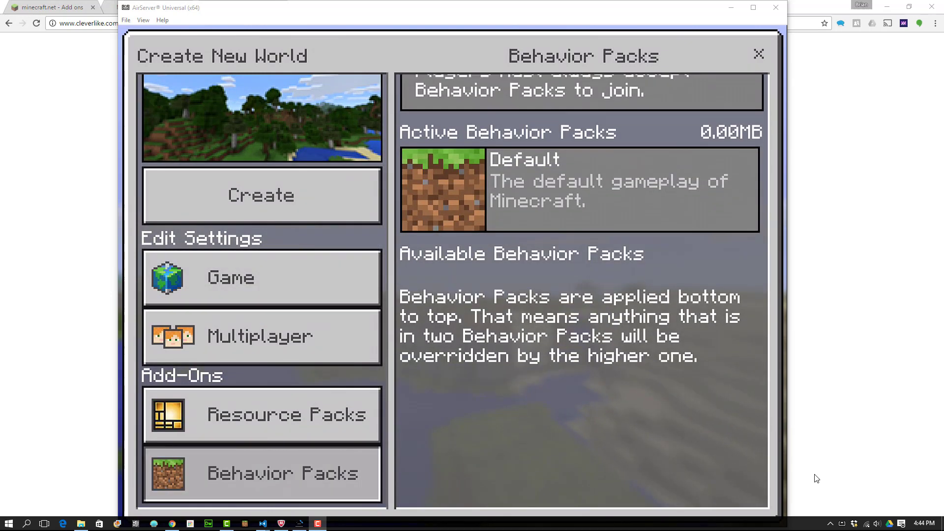
pyautogui.click(759, 54)
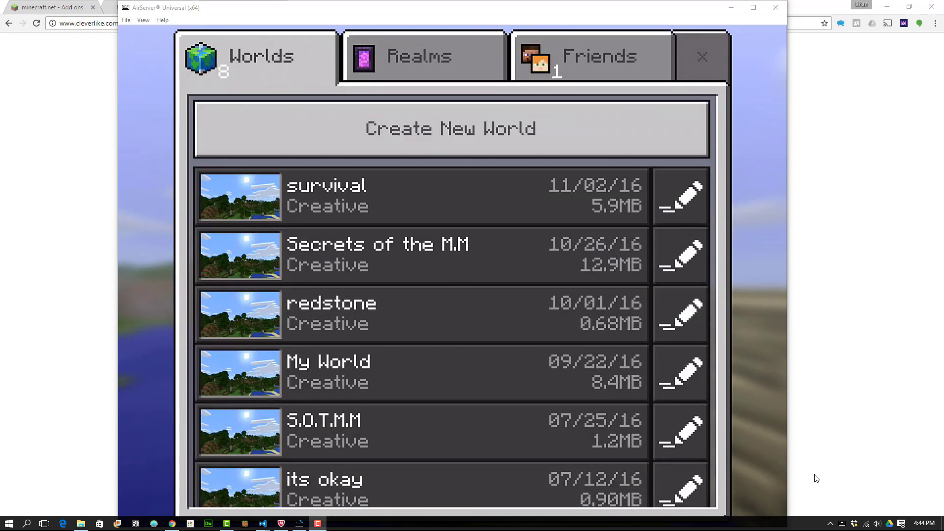
pyautogui.click(702, 56)
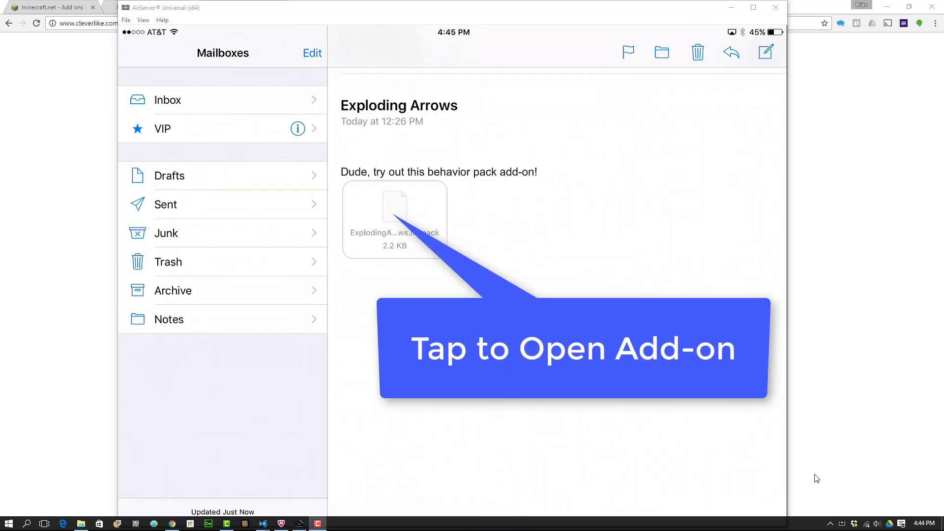
# - Send the ExplodingArrows.mcpack email attachment to Minecraft PE via the share sheet
pyautogui.click(395, 218)
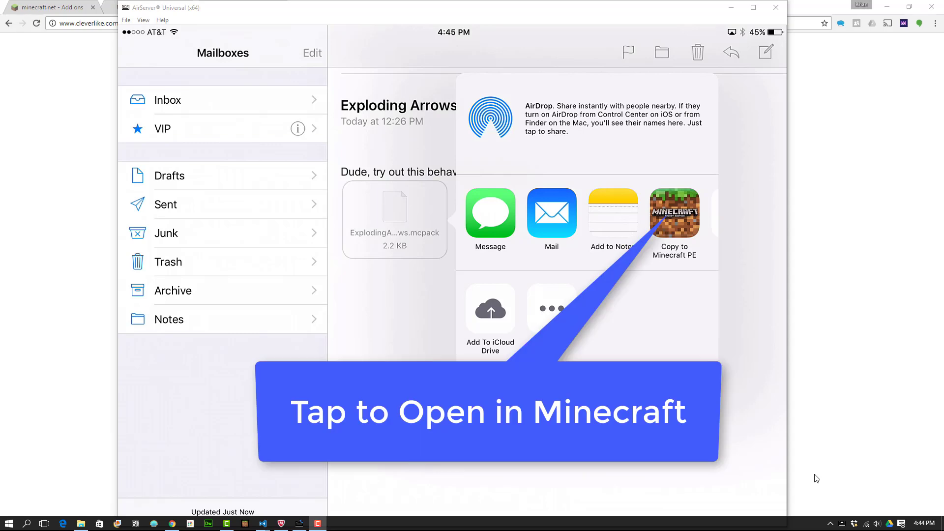
pyautogui.click(674, 214)
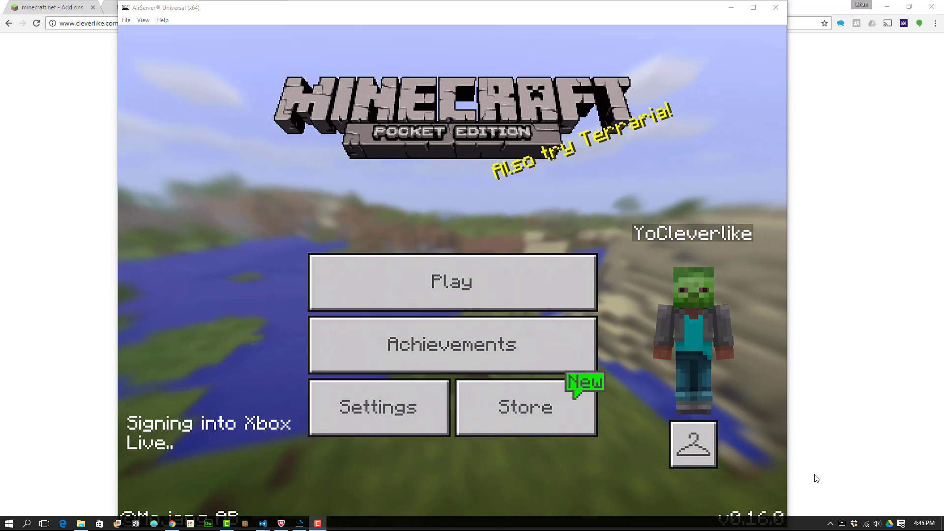
# - Start a new world and activate the Exploding Arrows behavior pack
pyautogui.click(451, 281)
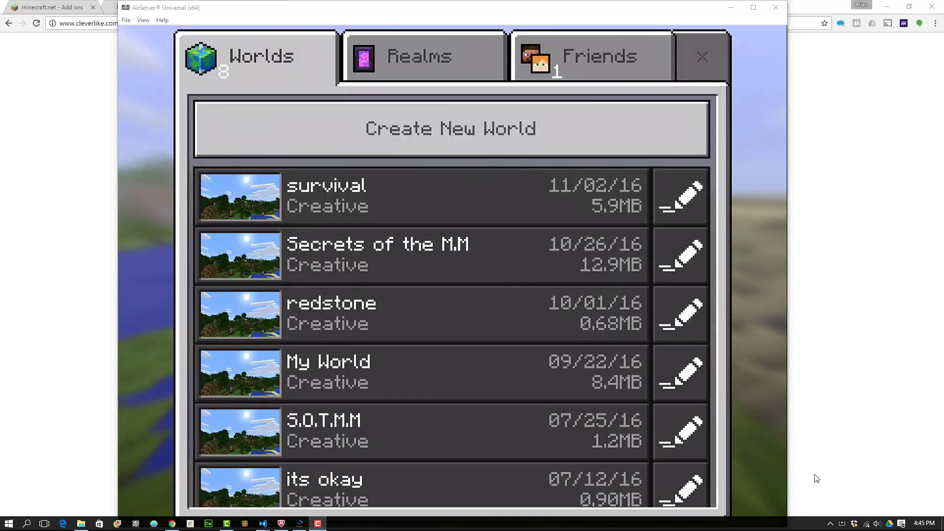
pyautogui.click(450, 128)
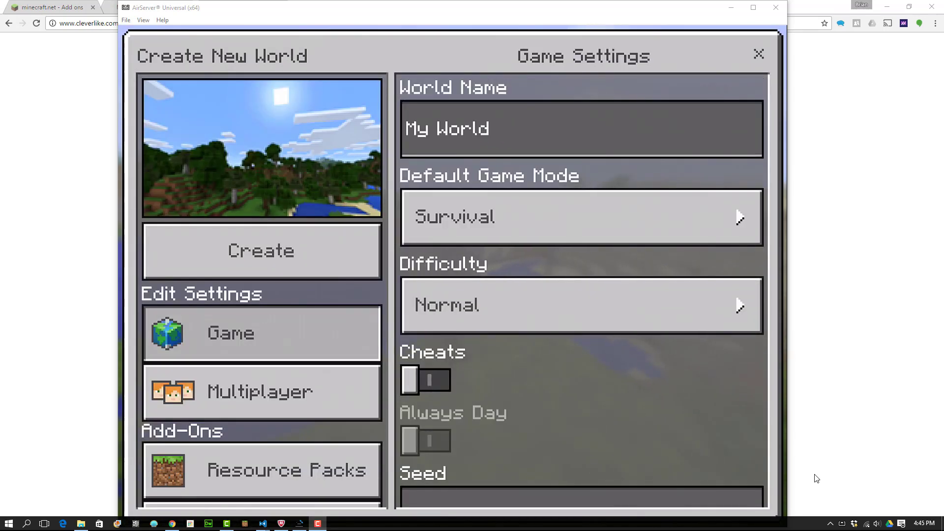
pyautogui.click(262, 473)
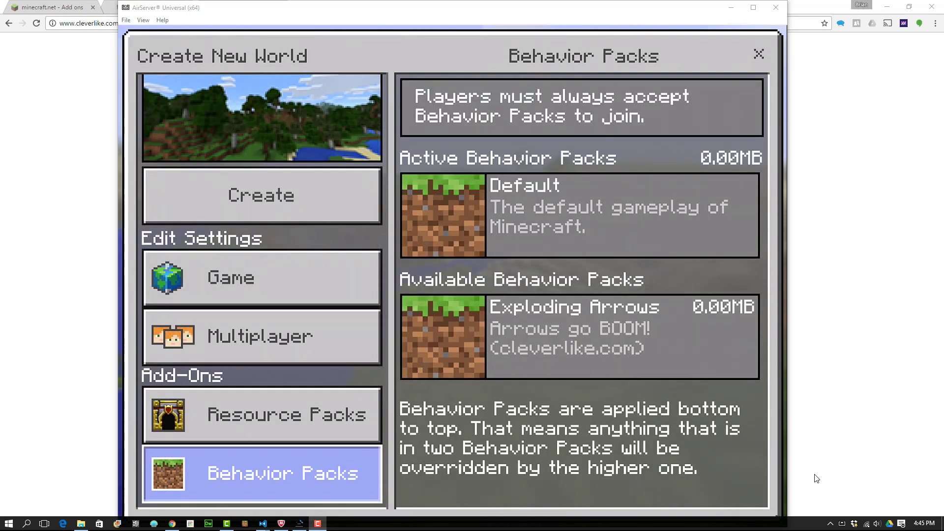
pyautogui.click(578, 336)
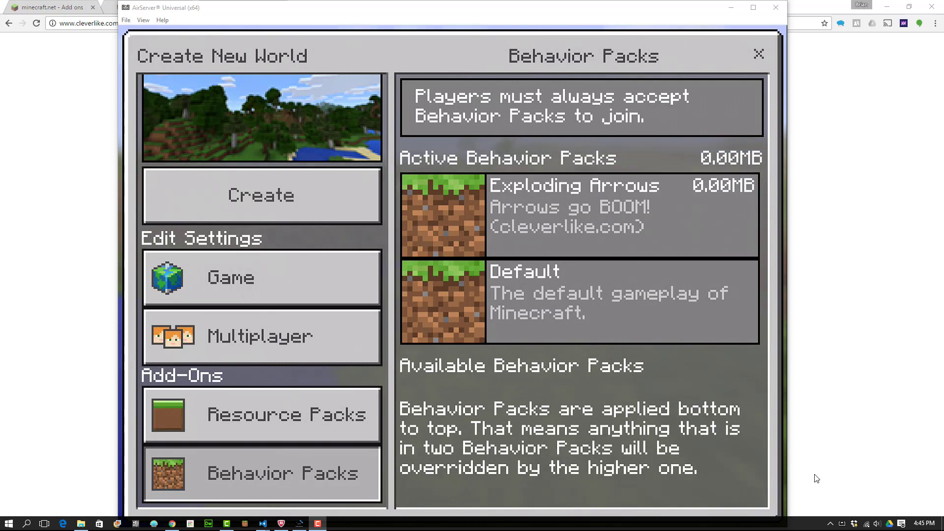
# - Set the new world's default game mode to Creative
pyautogui.click(262, 277)
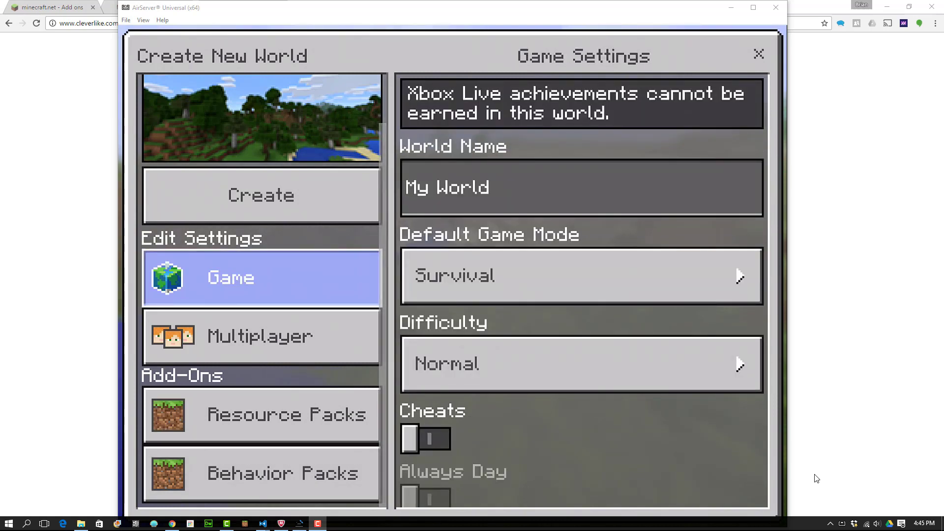
pyautogui.click(581, 276)
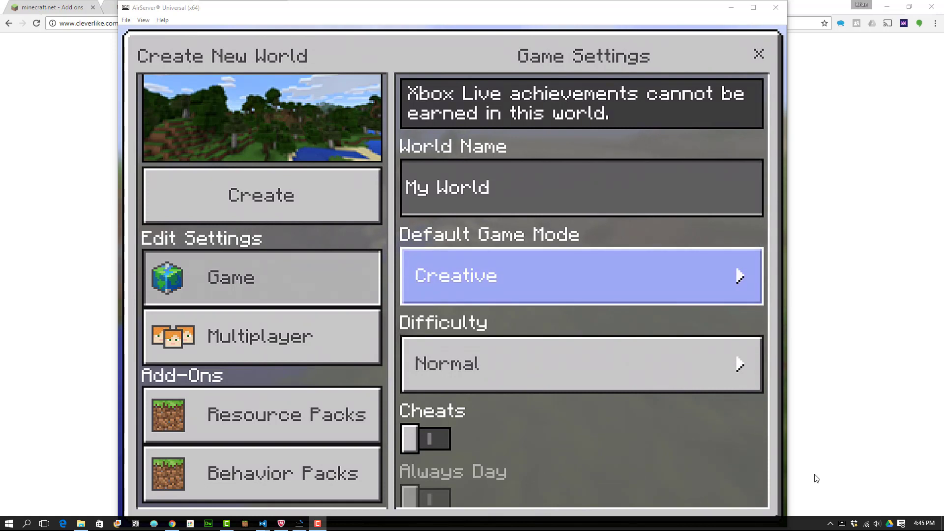
# - Name the world 'Boom' and create it
pyautogui.click(438, 439)
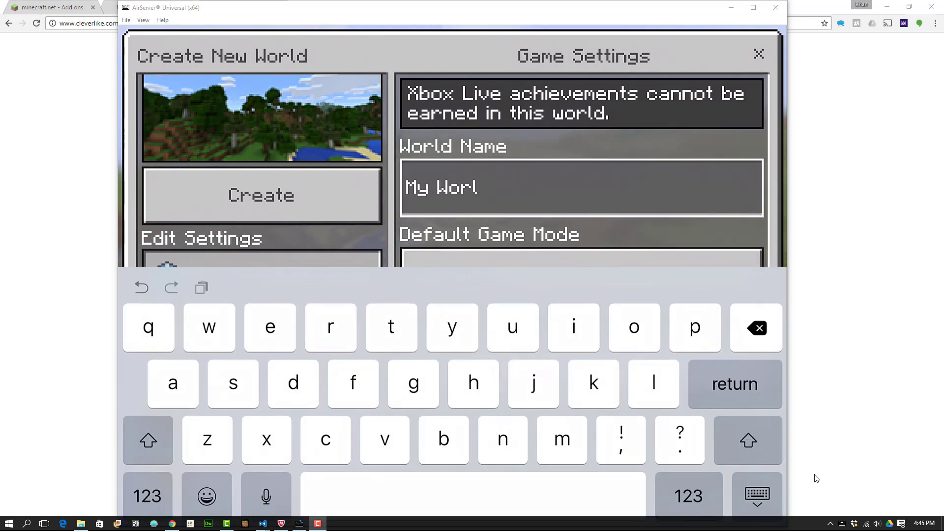
pyautogui.click(756, 328)
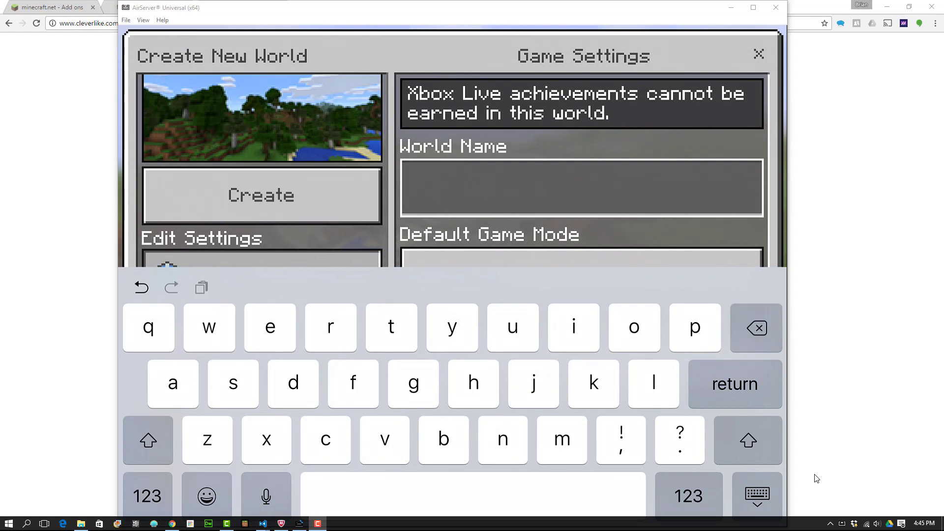
pyautogui.write('Boom')
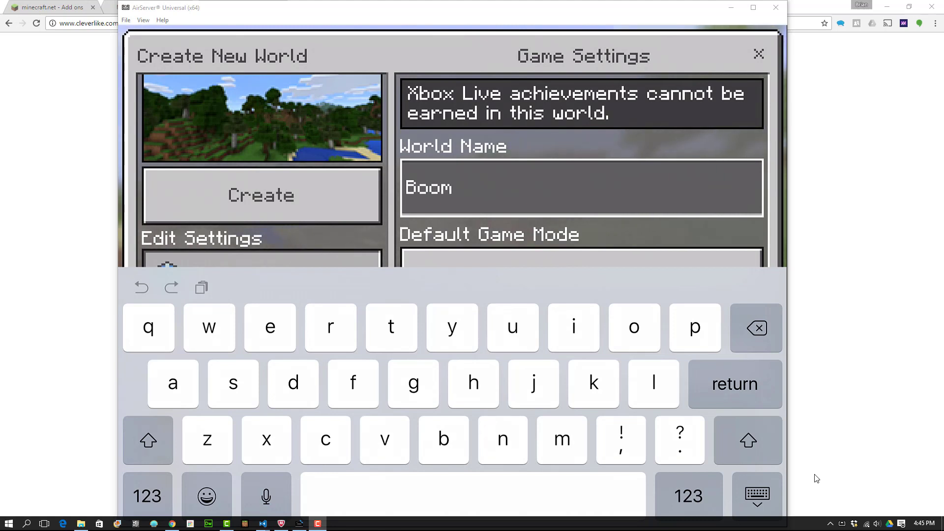
pyautogui.click(260, 195)
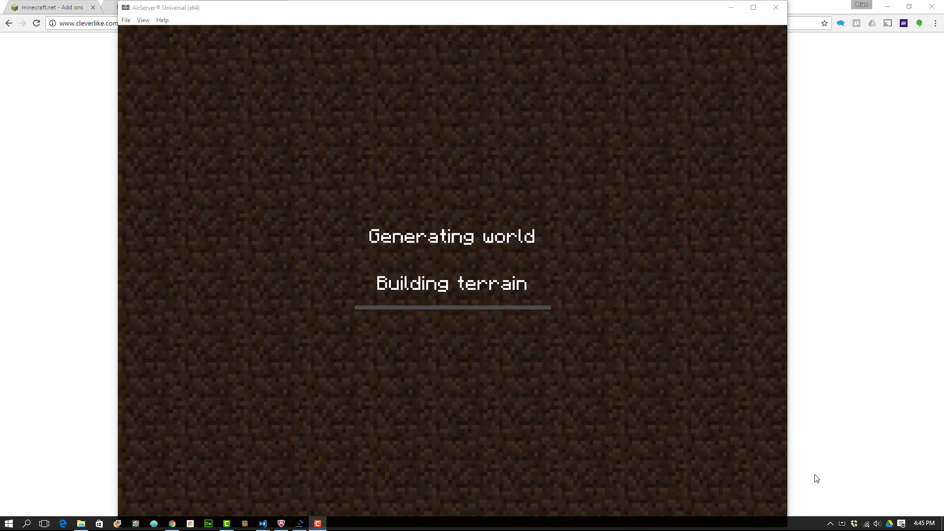